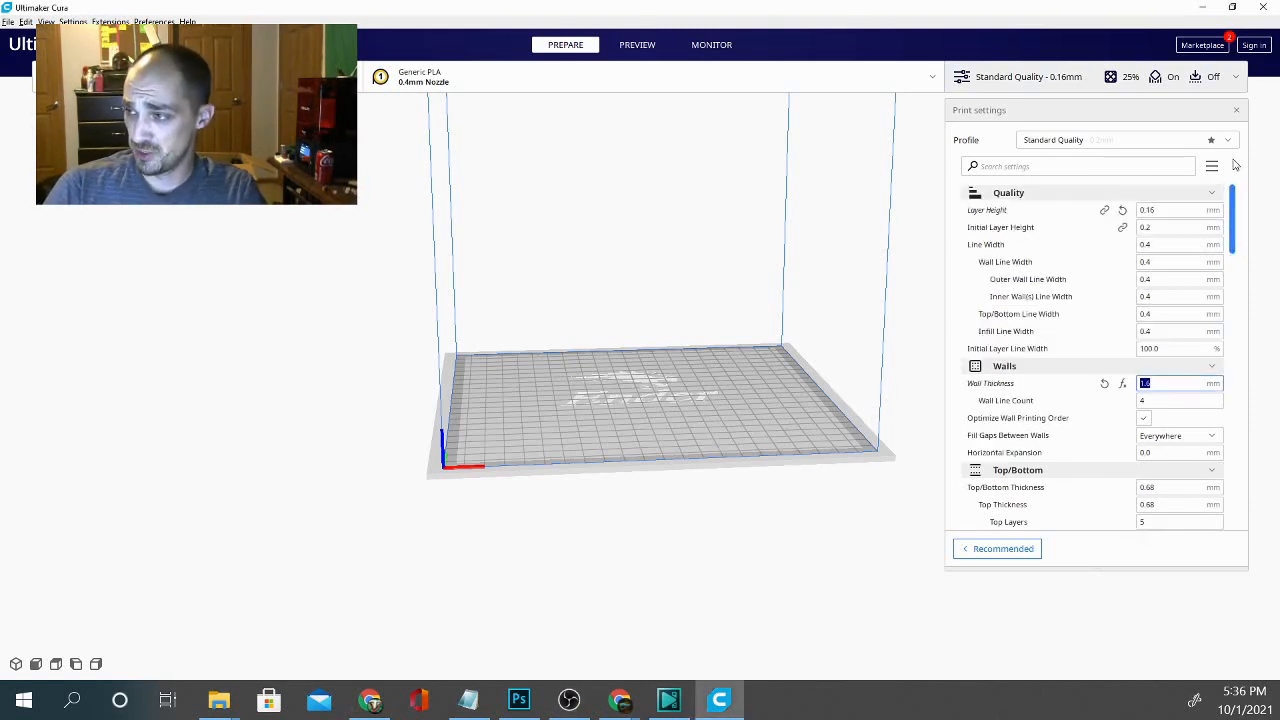
Enter a 1.6 mm Wall Thickness under Walls, giving a wall line count of 4
scroll(down, 3)
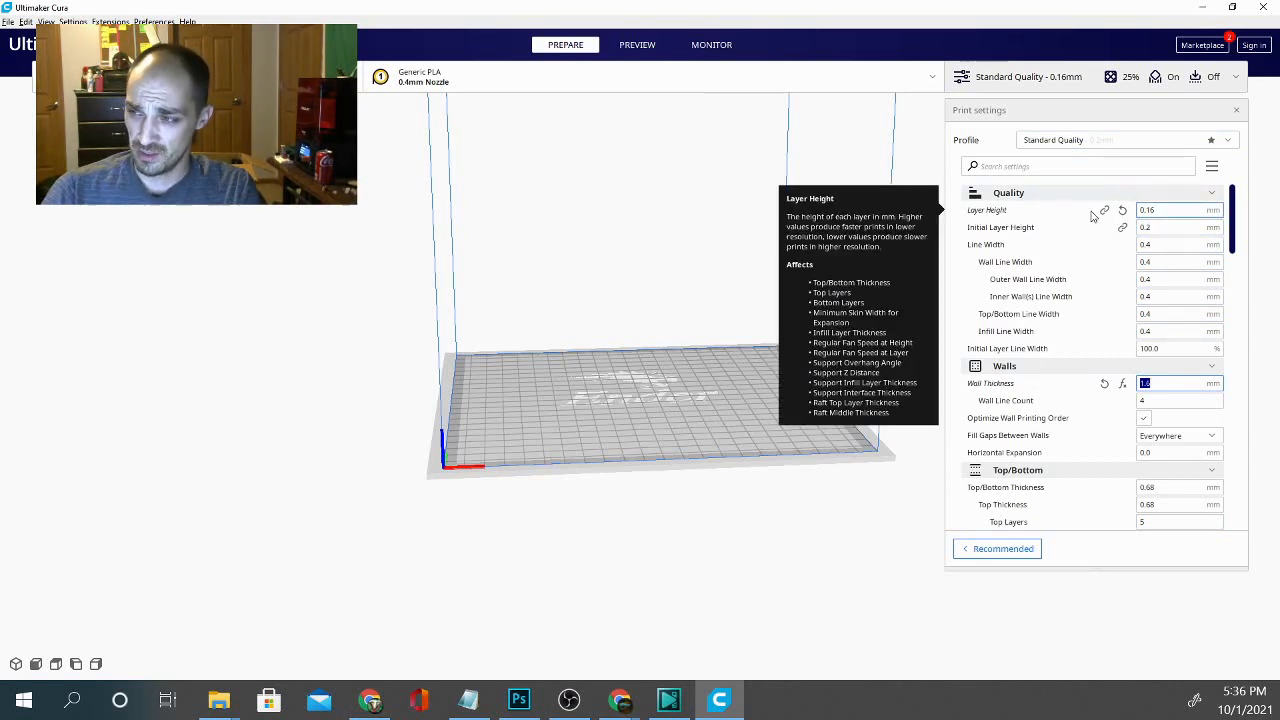
scroll(down, 3)
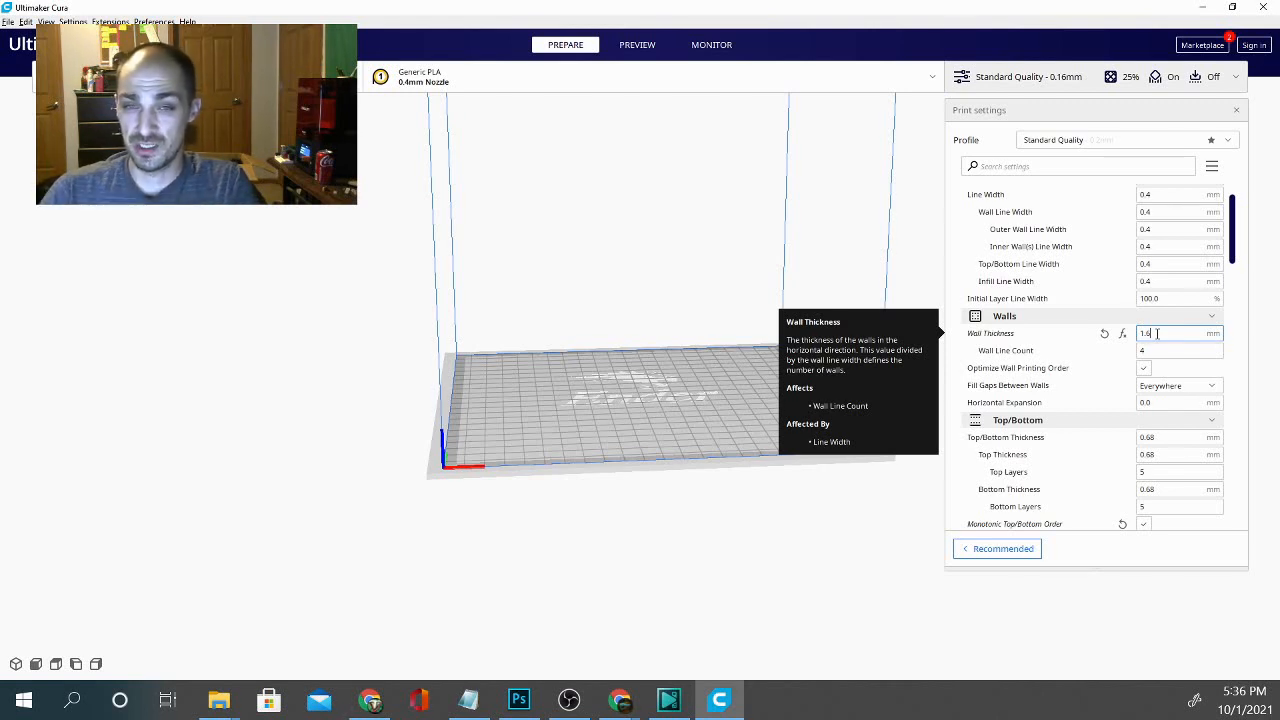
text(1.6)
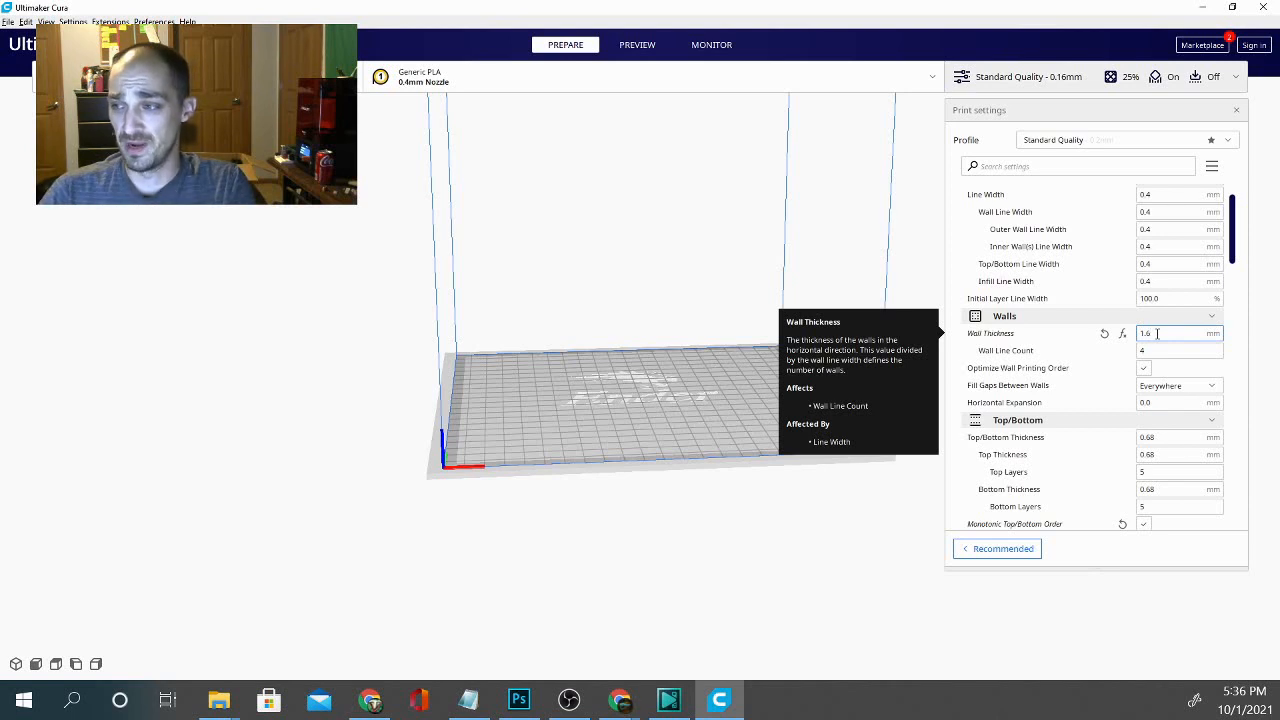
text(1.4)
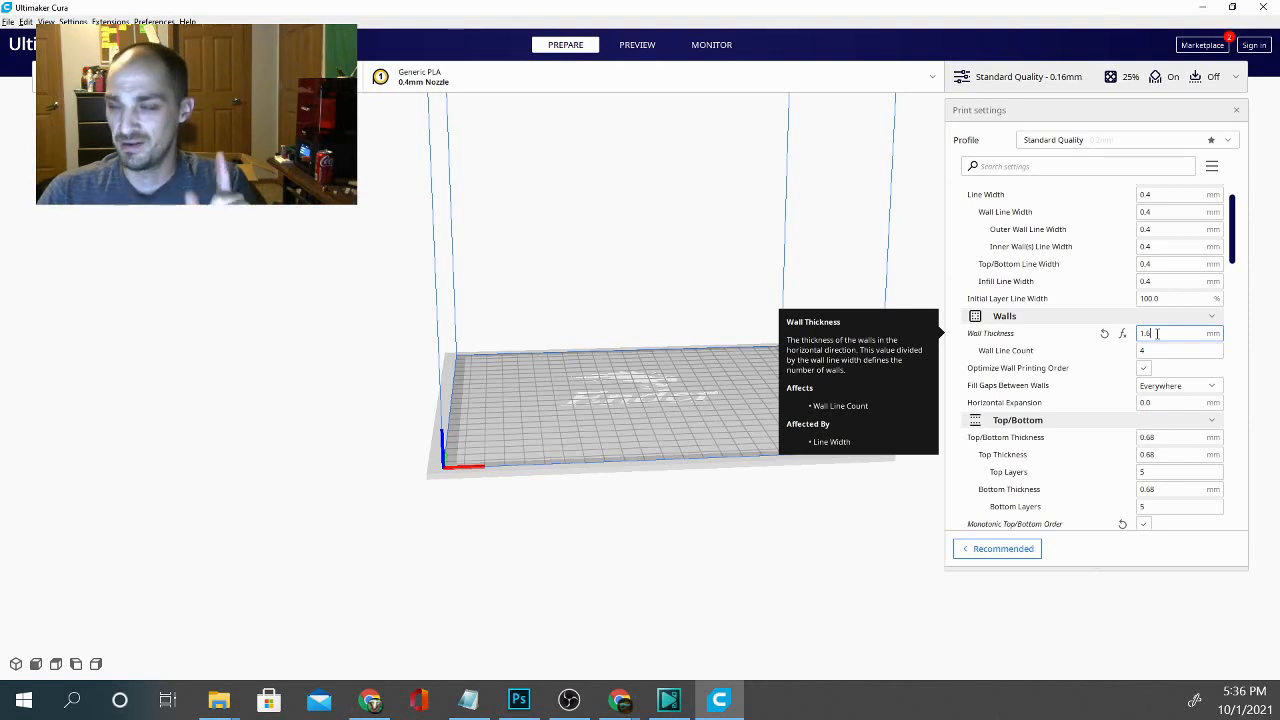
scroll(down, 3)
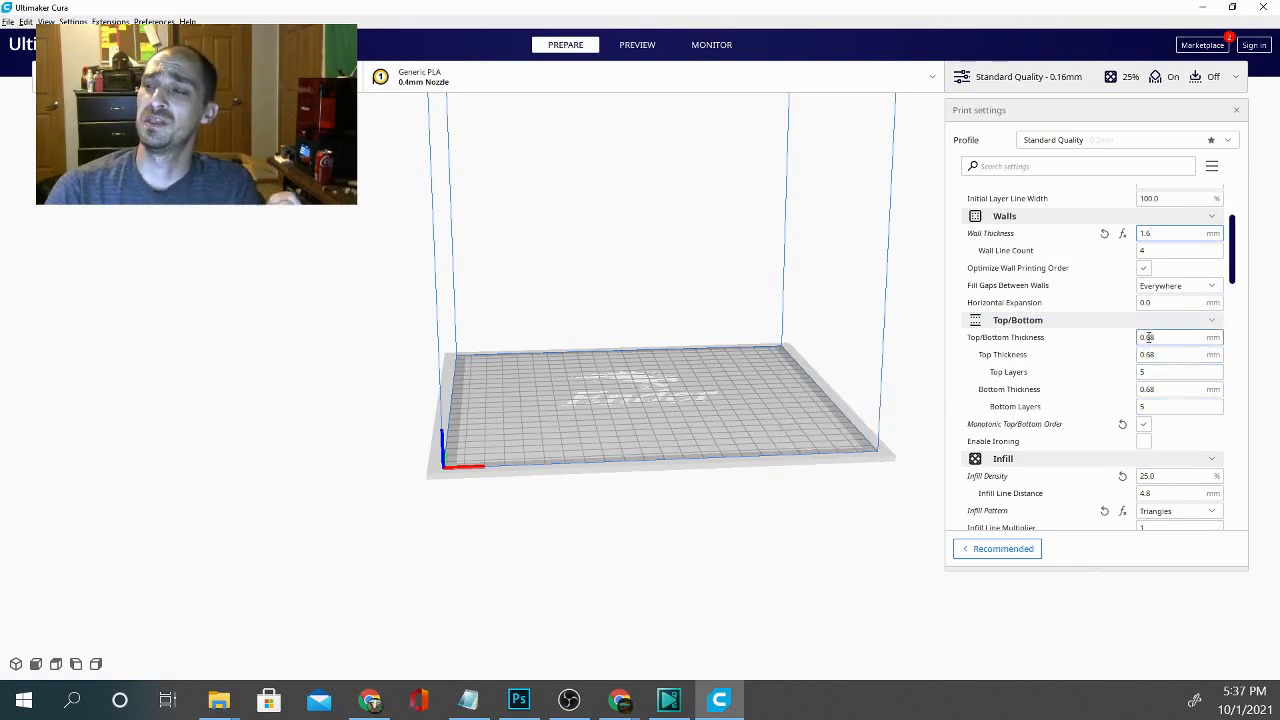
Change Infill Density from 25% to 18%, recalculating infill line distance to 6.6667 mm
click(1180, 372)
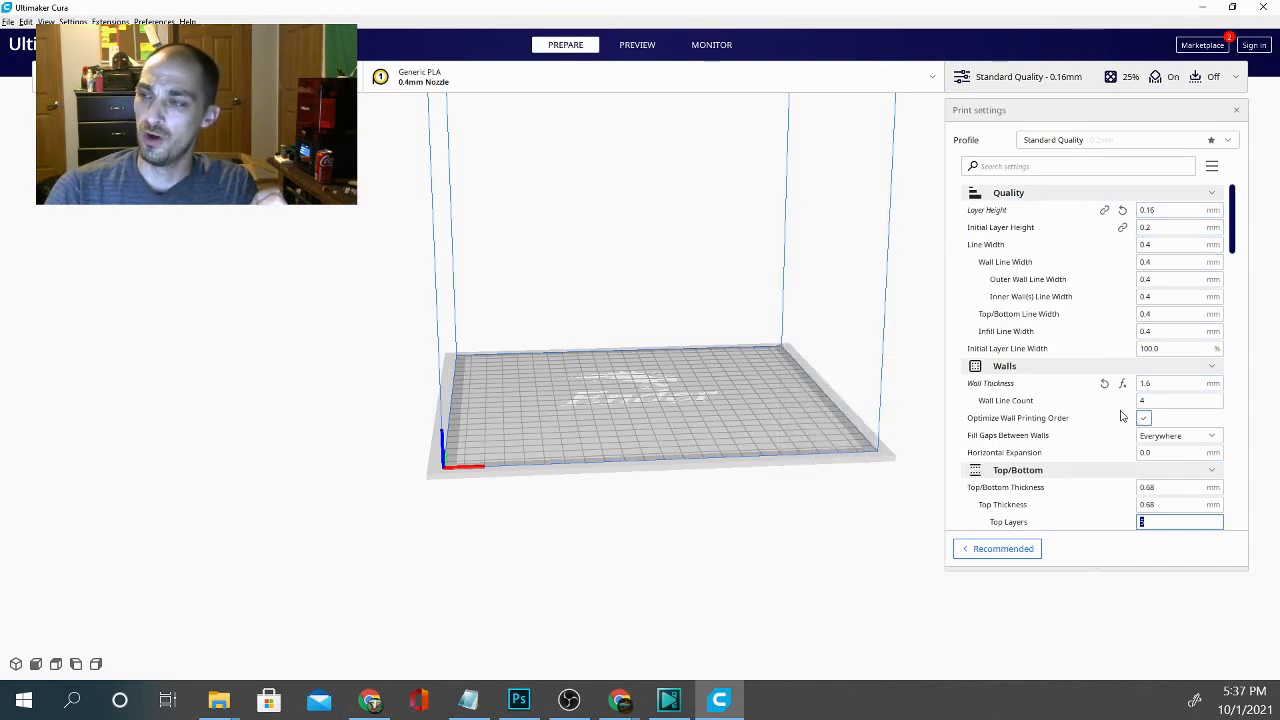
scroll(down, 3)
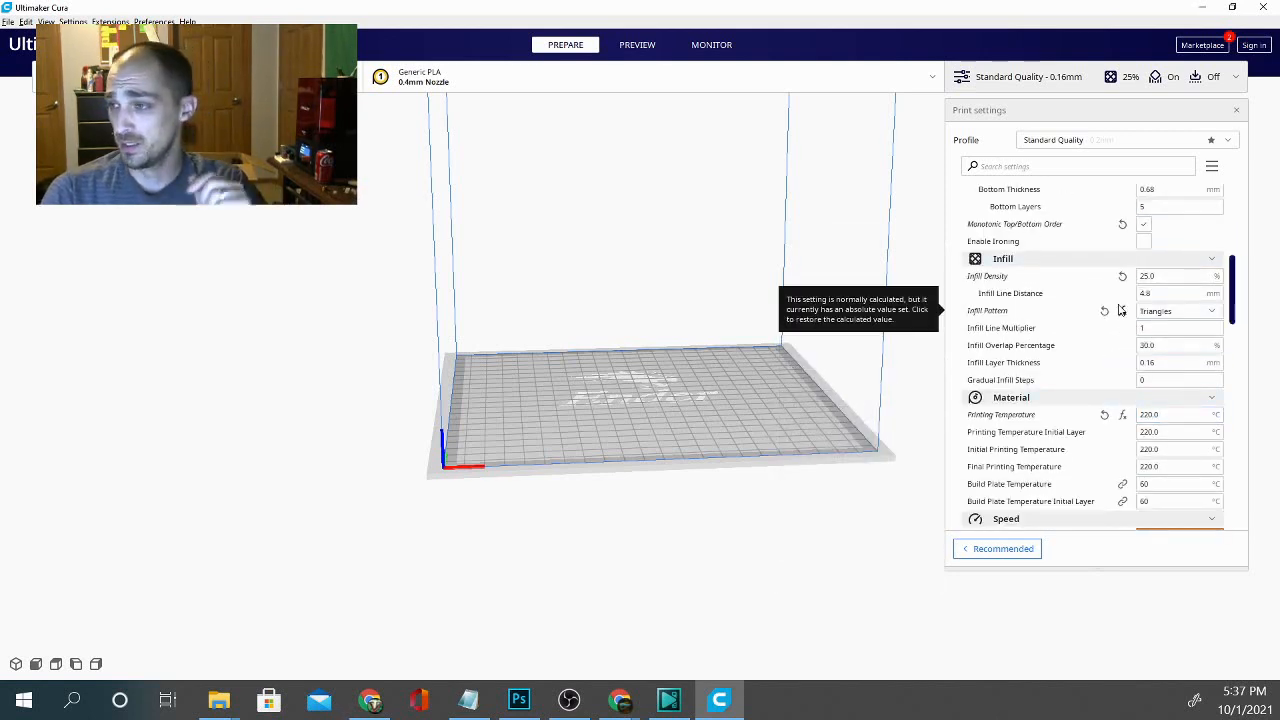
click(1180, 276)
text(18)
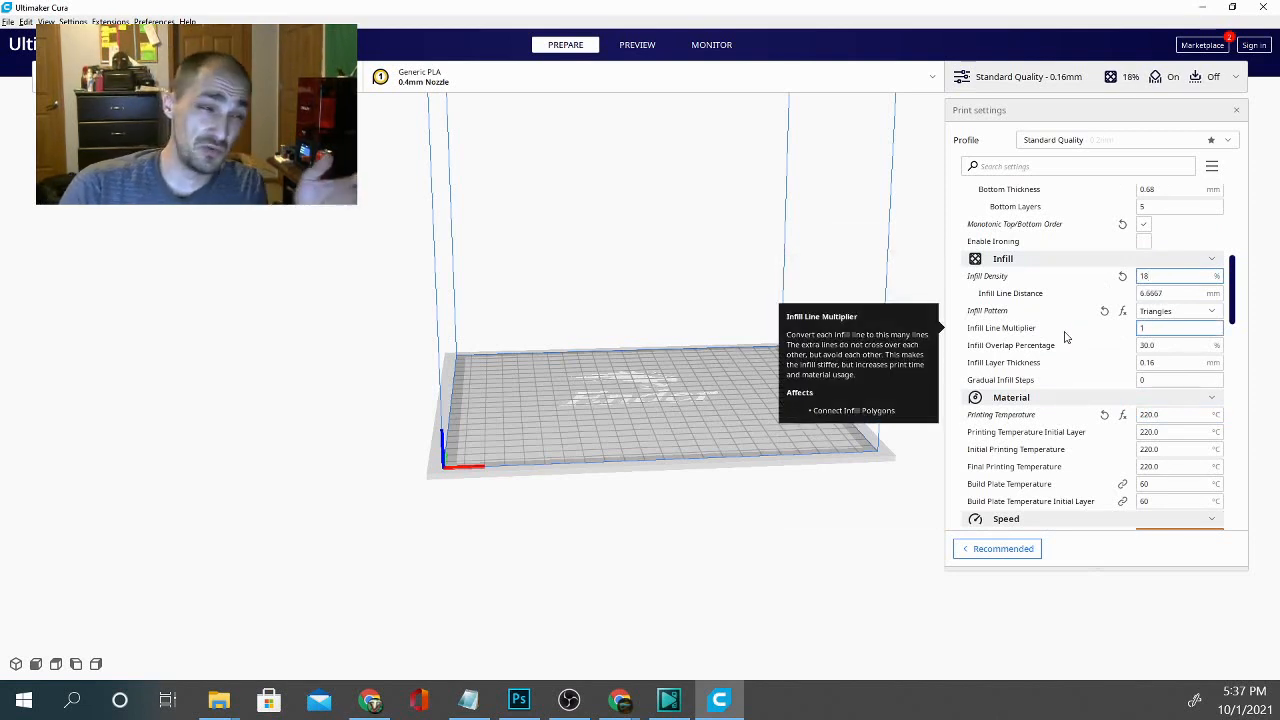
scroll(down, 3)
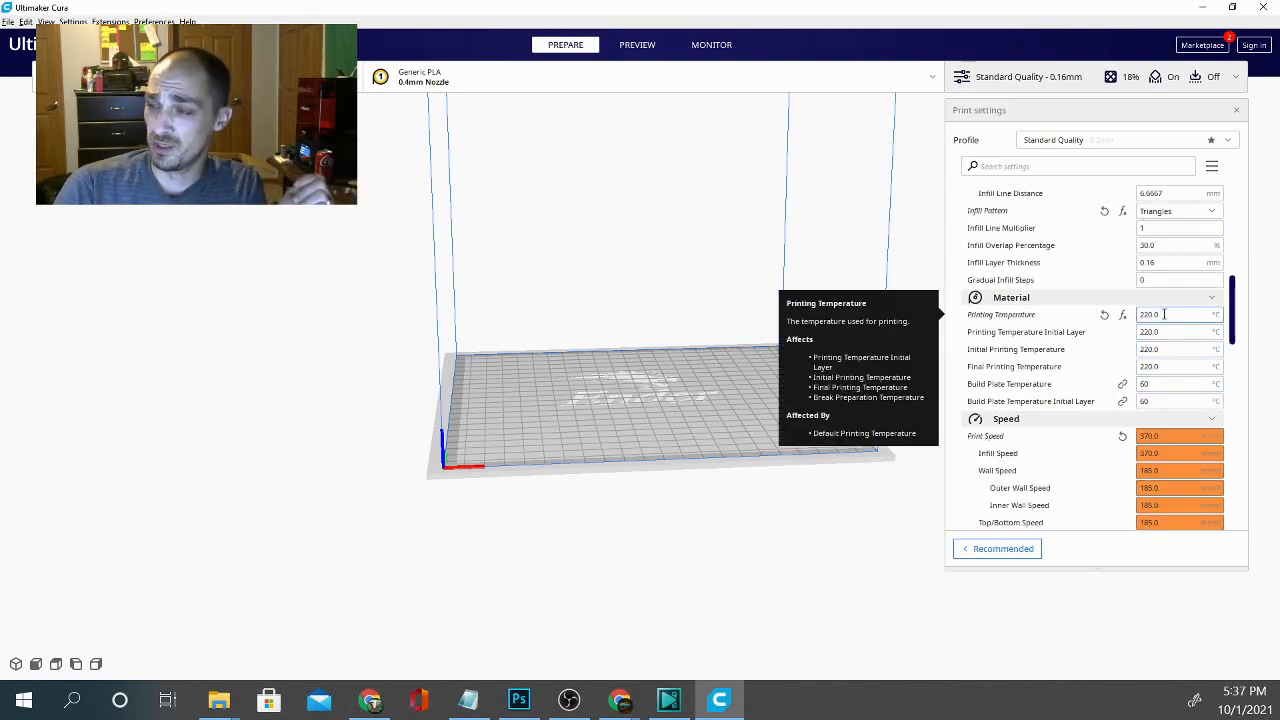
mouse_move(1160, 401)
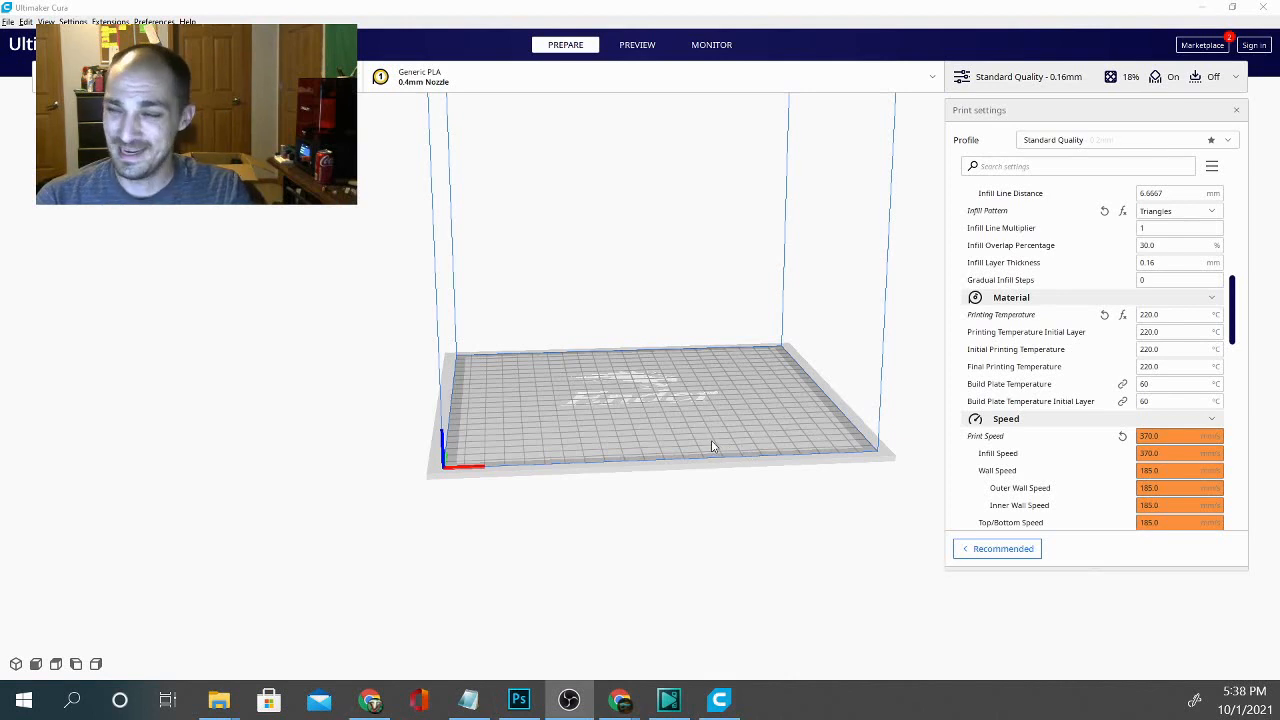
scroll(down, 3)
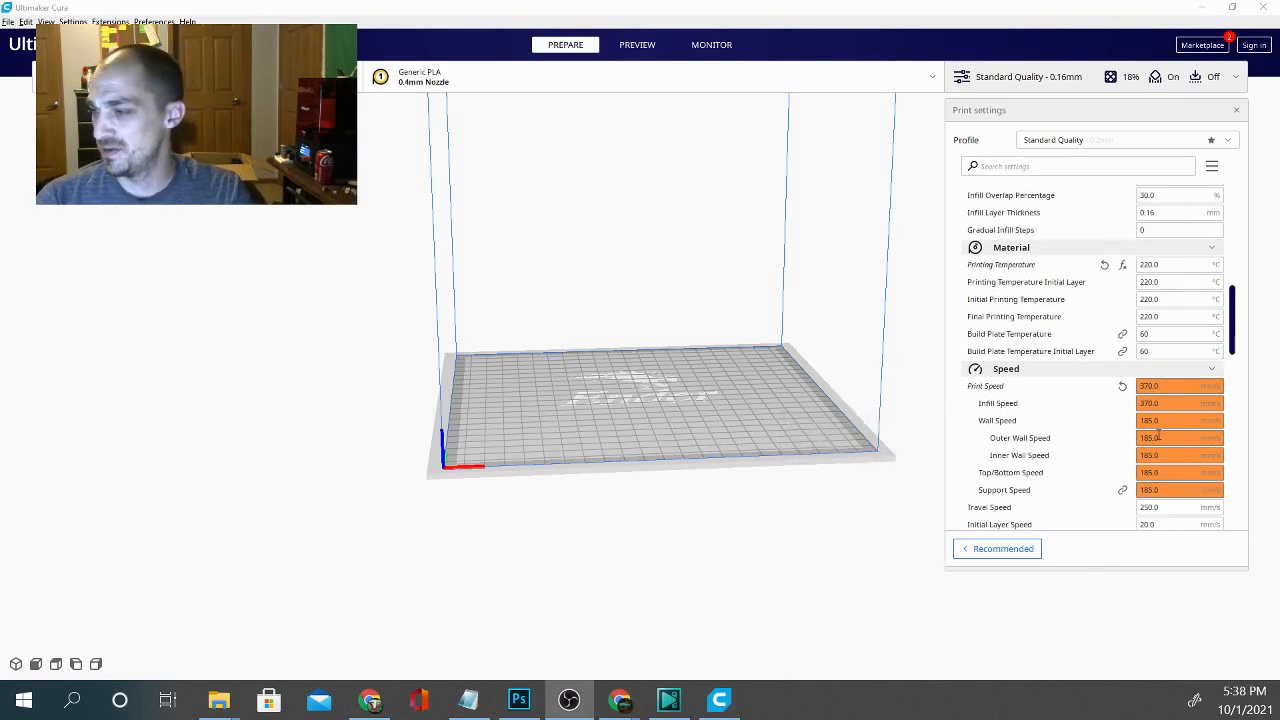
scroll(down, 3)
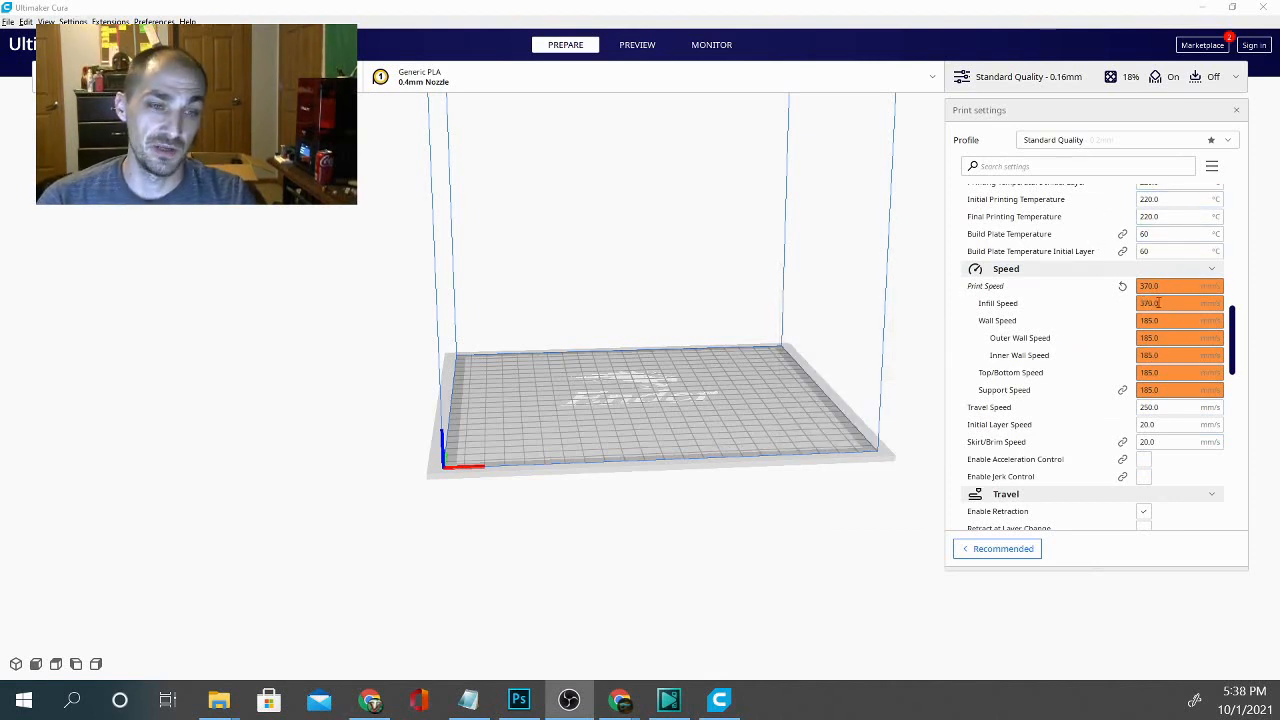
mouse_move(1165, 286)
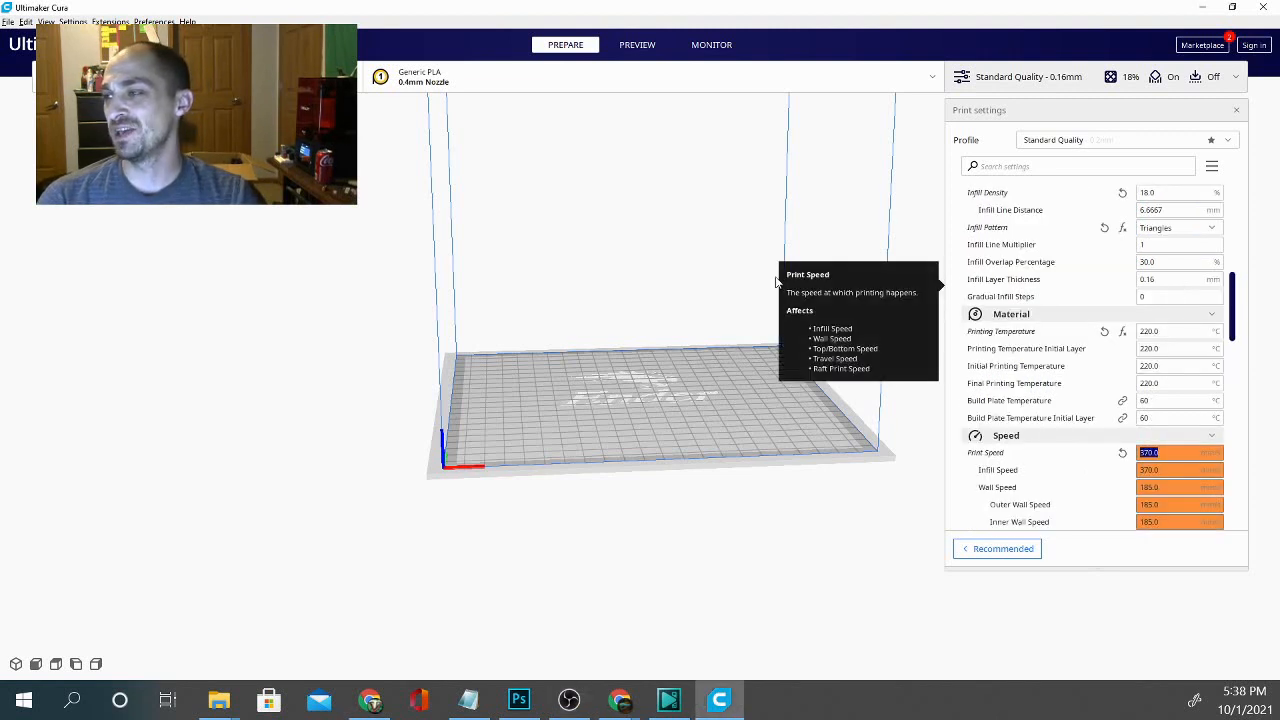
scroll(down, 3)
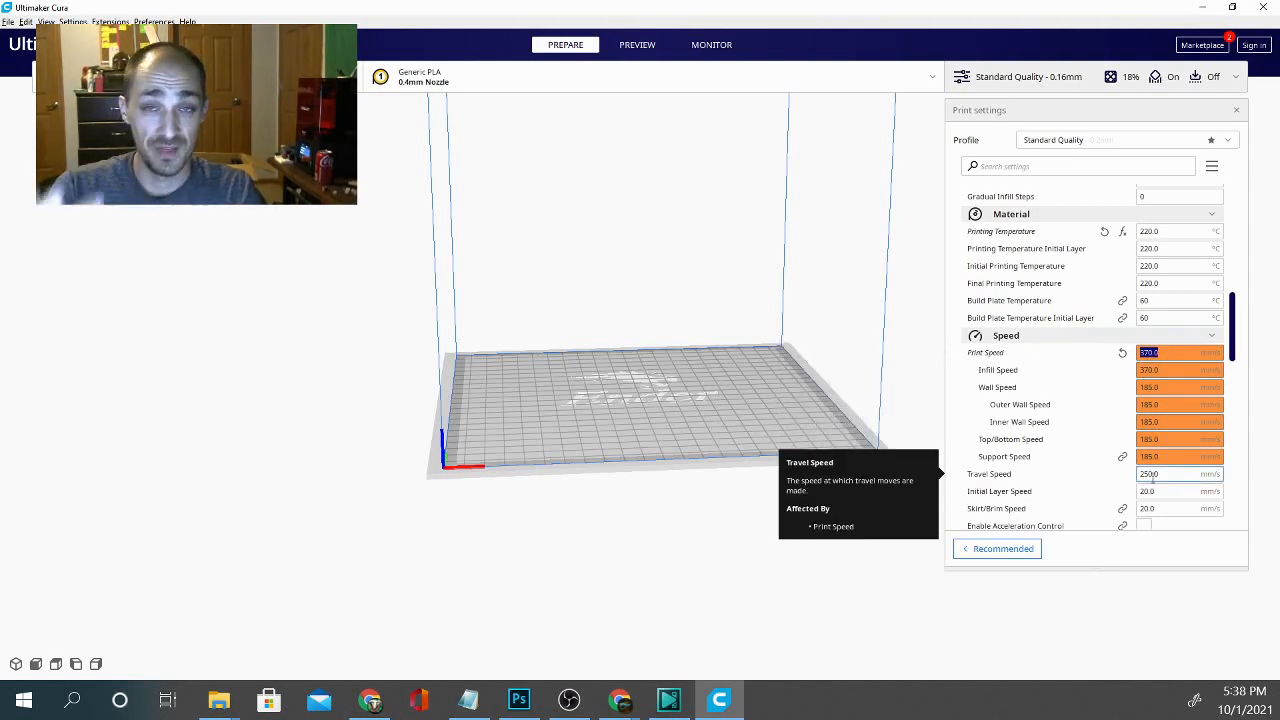
Enter 80 mm/s as the Print Speed
text(80)
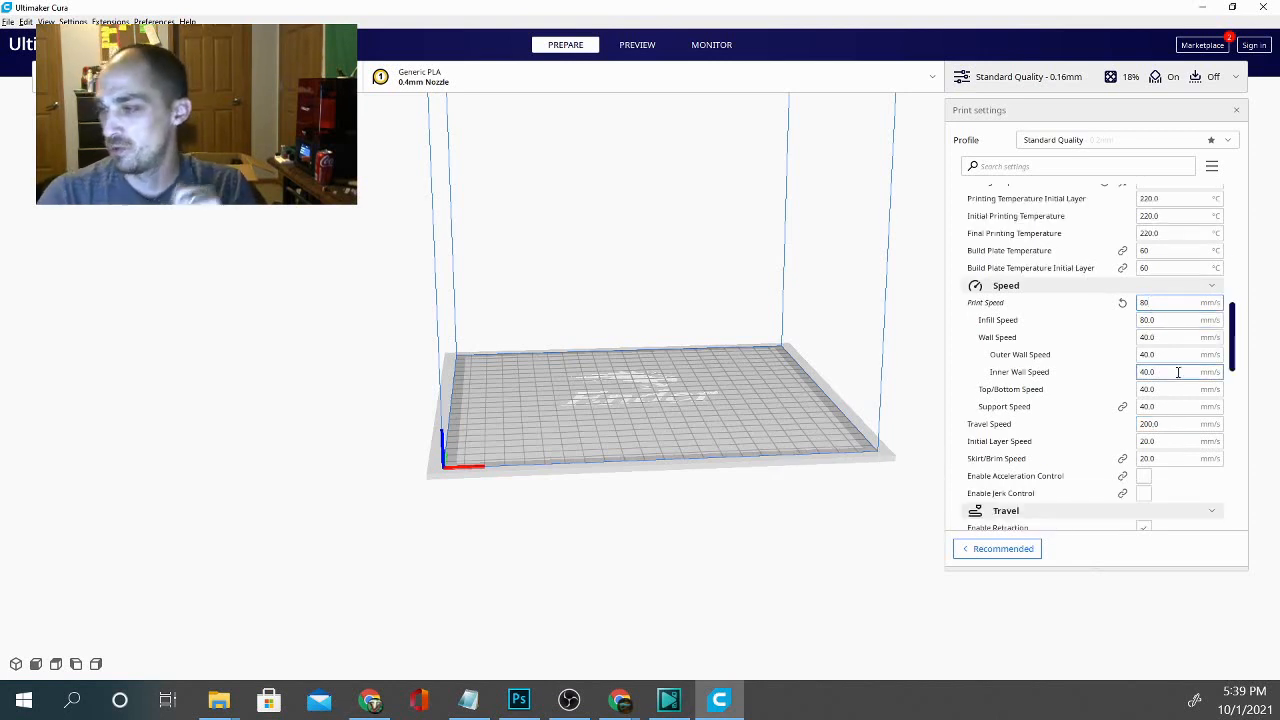
Set Retraction Distance in the Travel section to 5.5 mm
scroll(down, 3)
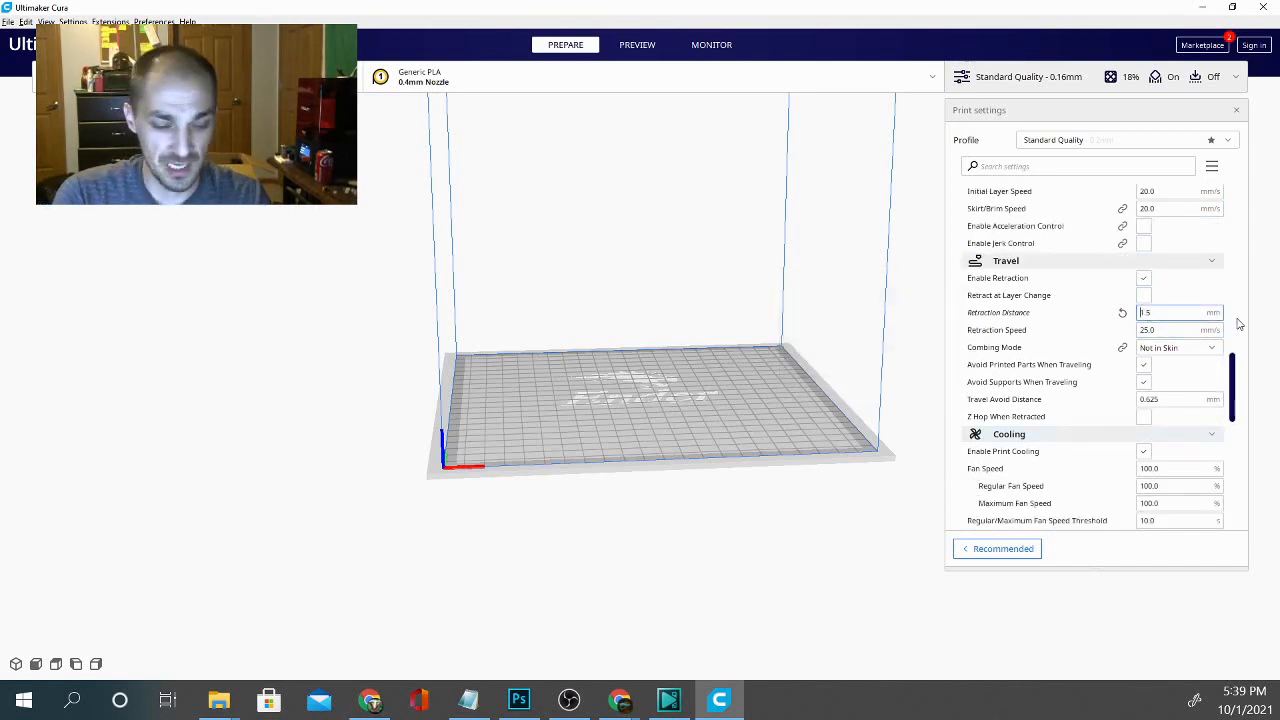
text(5)
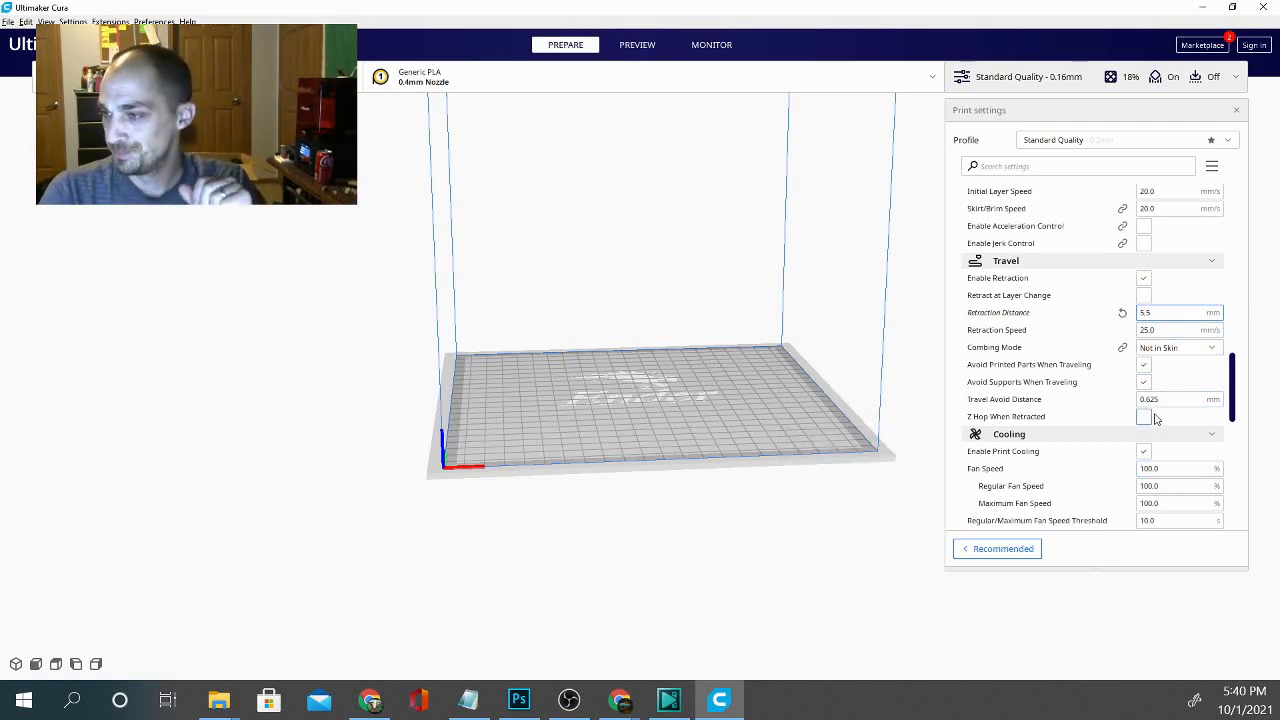
scroll(down, 3)
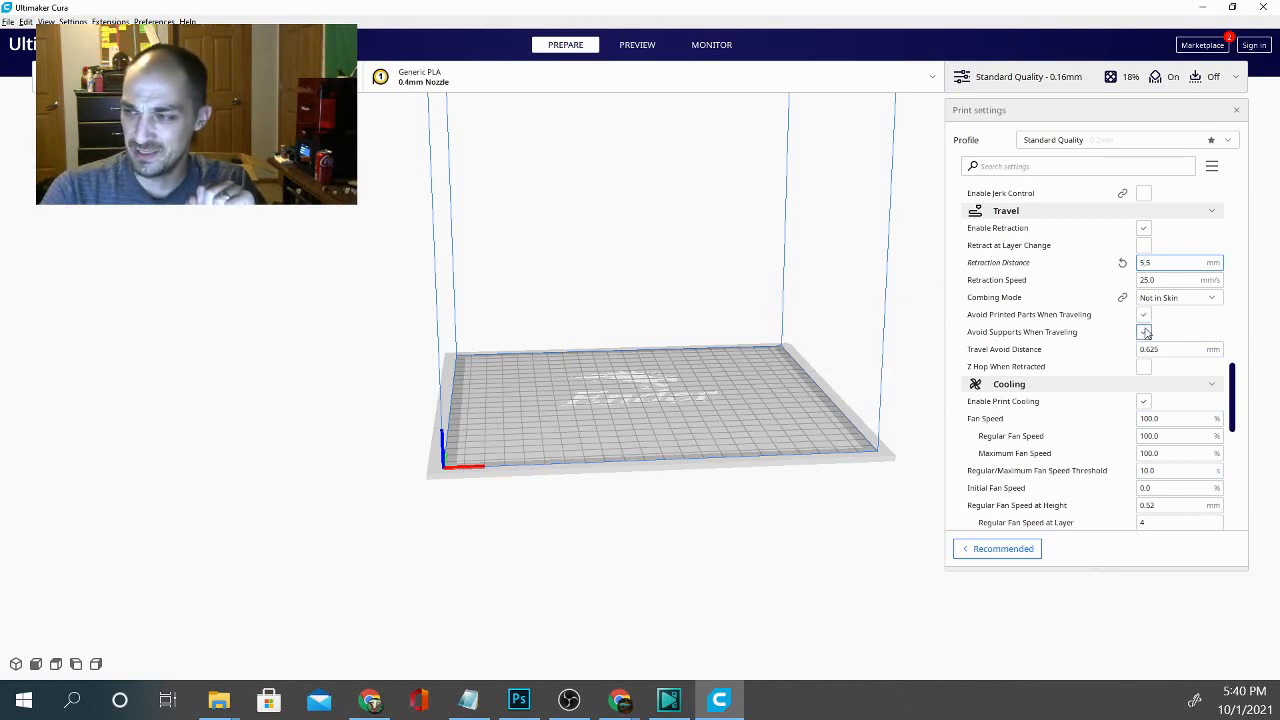
mouse_move(1144, 332)
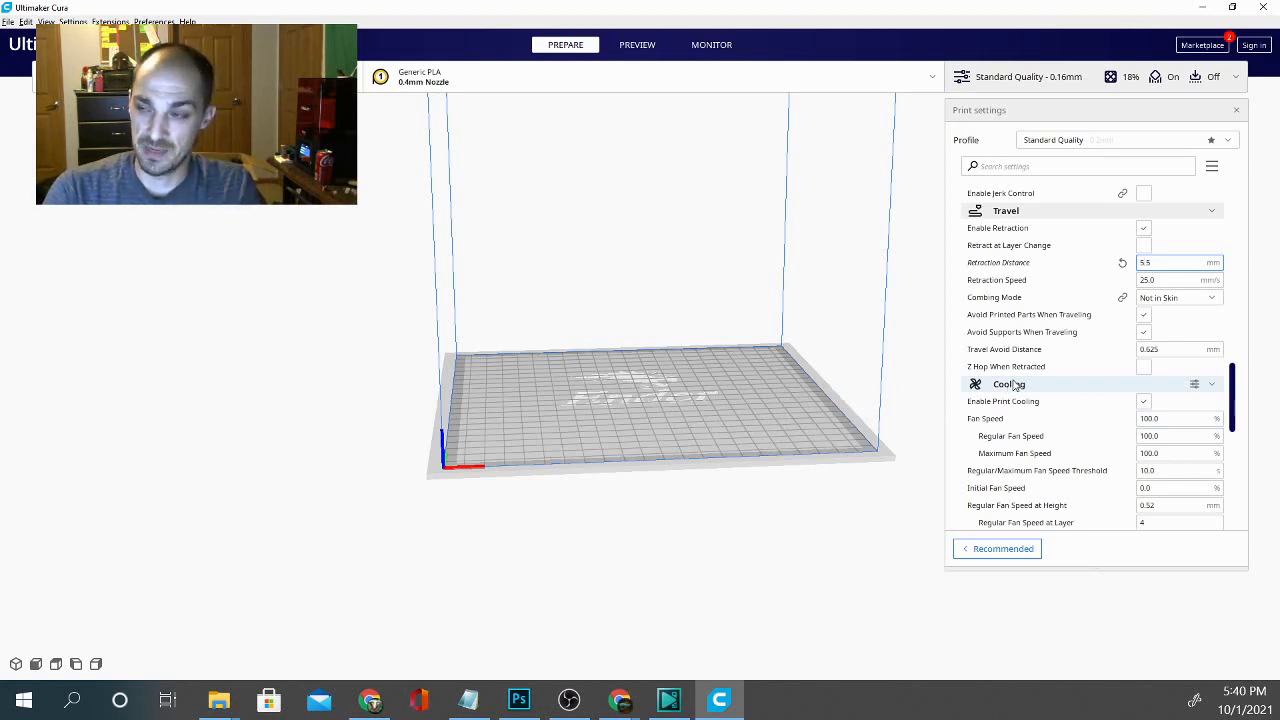
mouse_move(1143, 332)
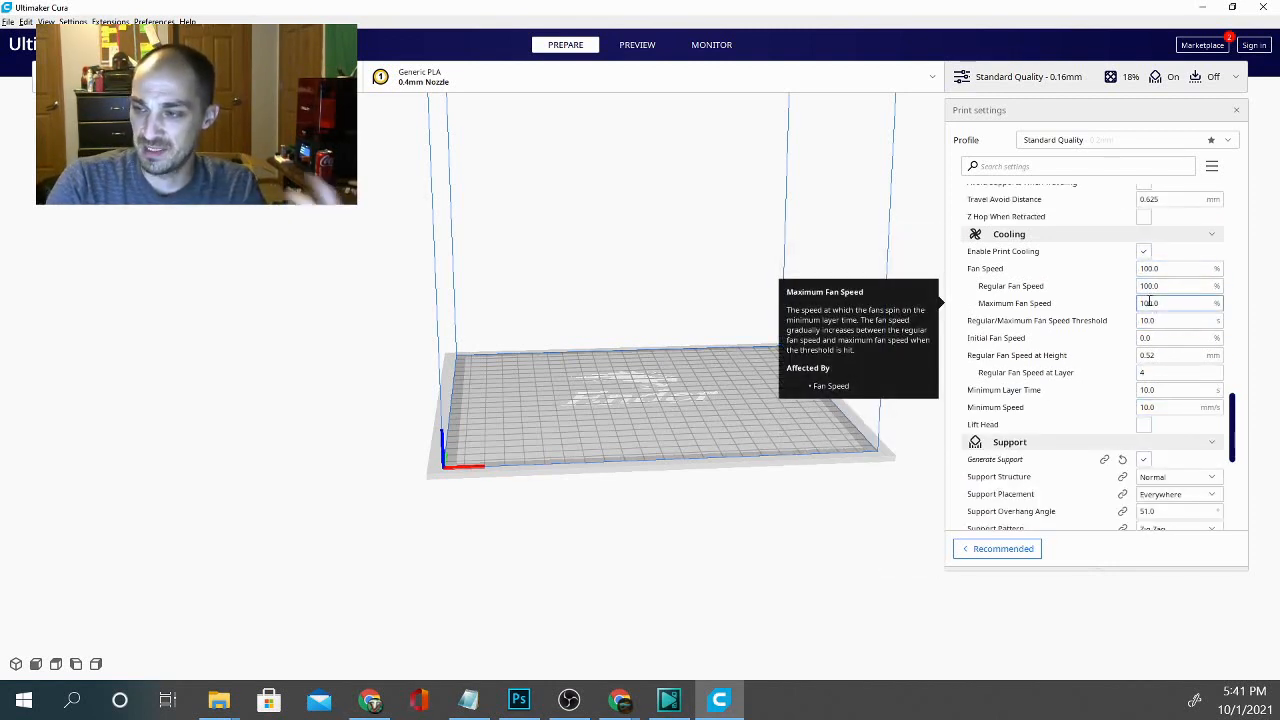
scroll(down, 3)
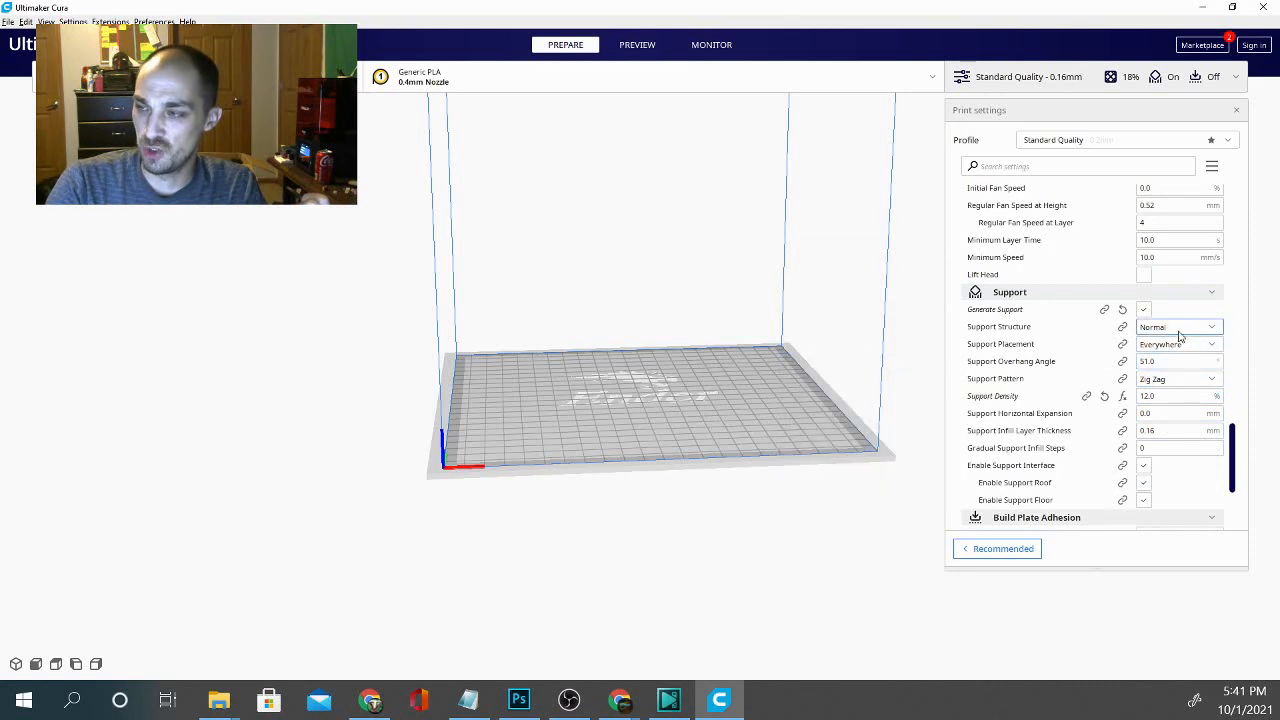
Set Support Structure to Tree, overhang angle to 60°, and Support Pattern to Lines
click(1178, 326)
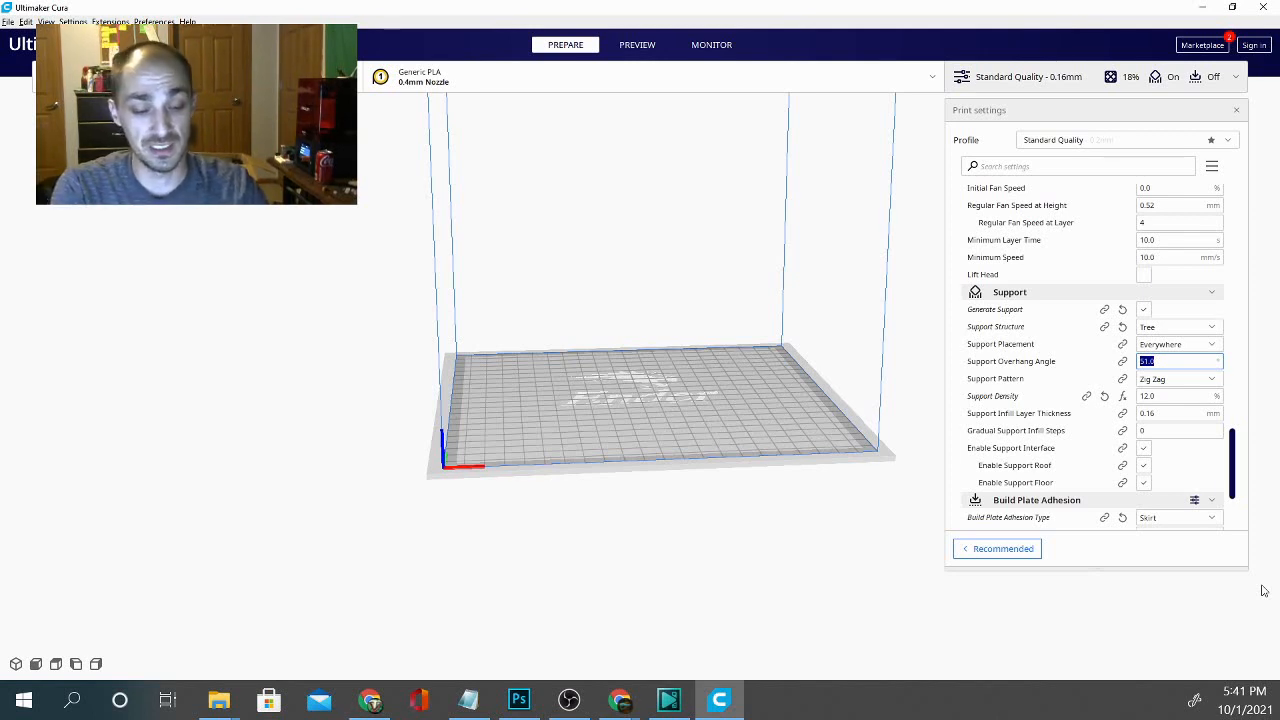
text(60)
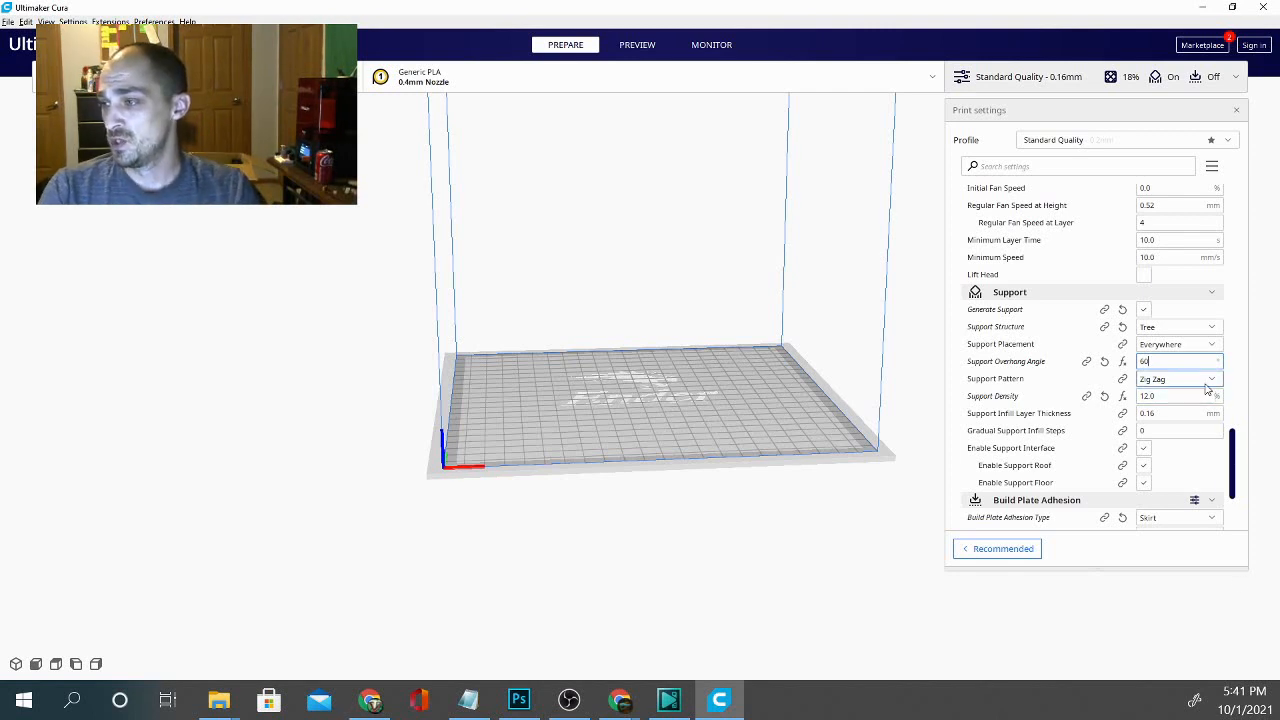
click(1210, 378)
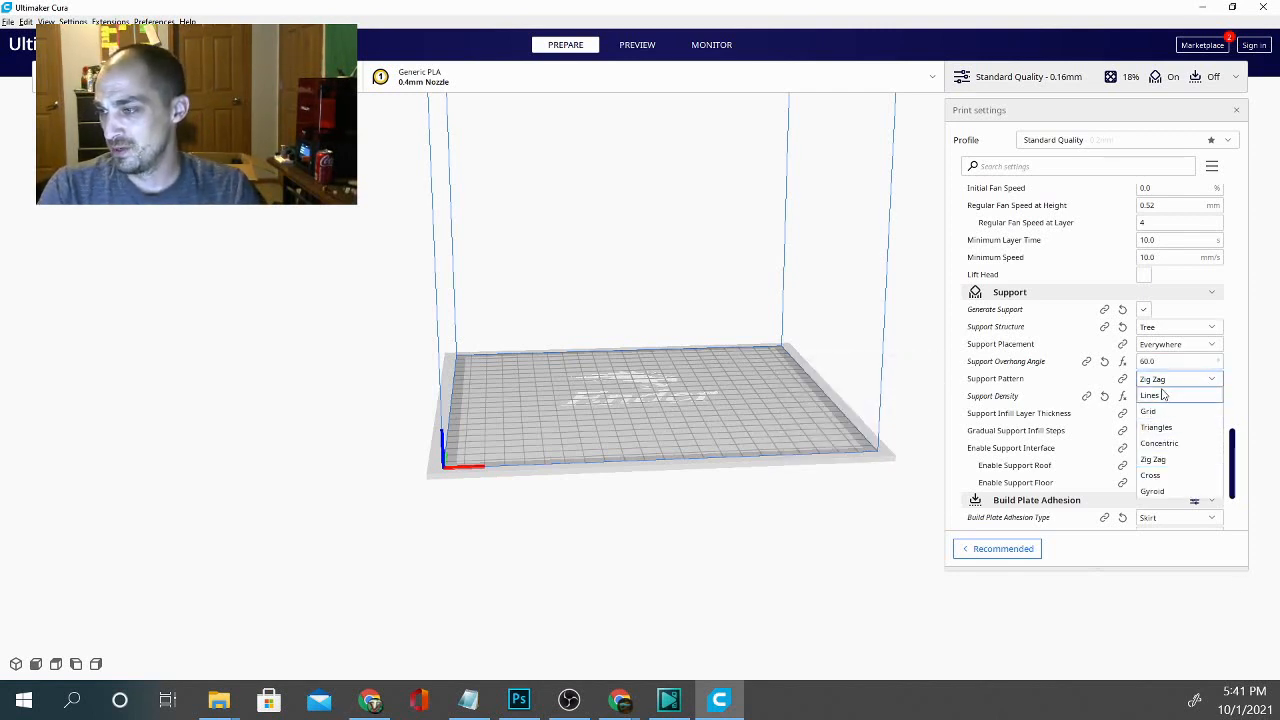
click(1149, 394)
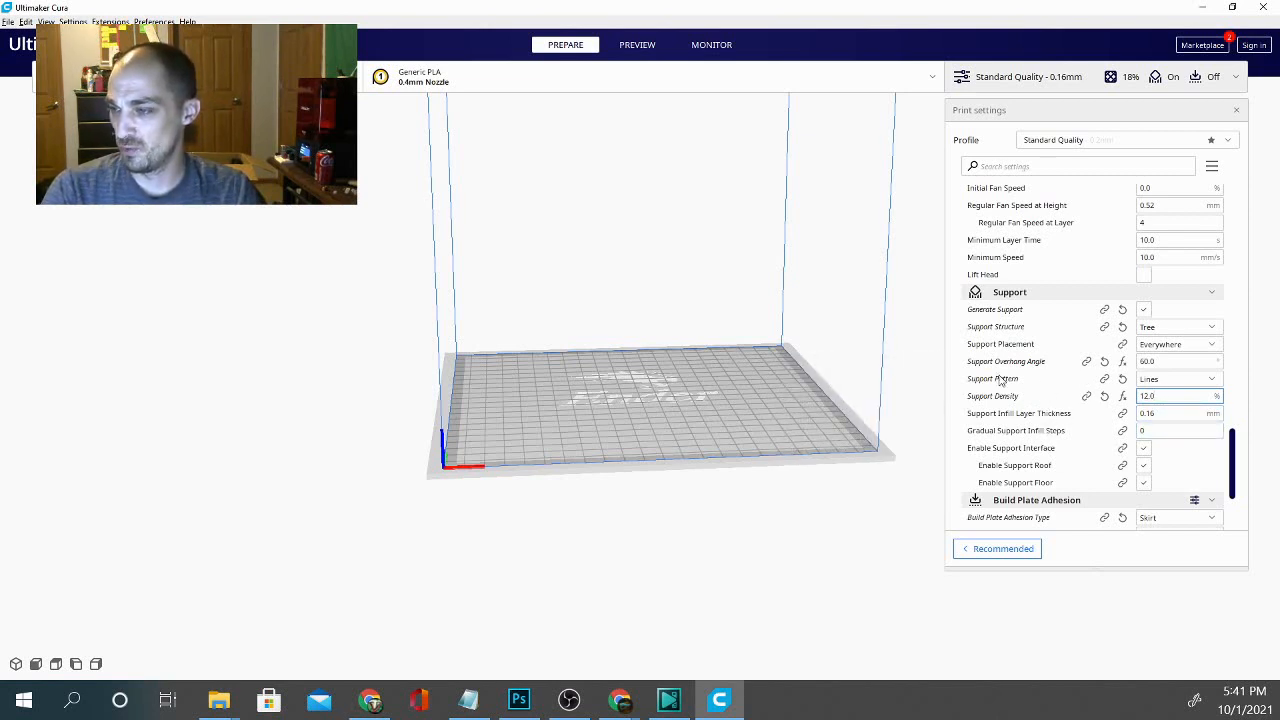
mouse_move(1170, 379)
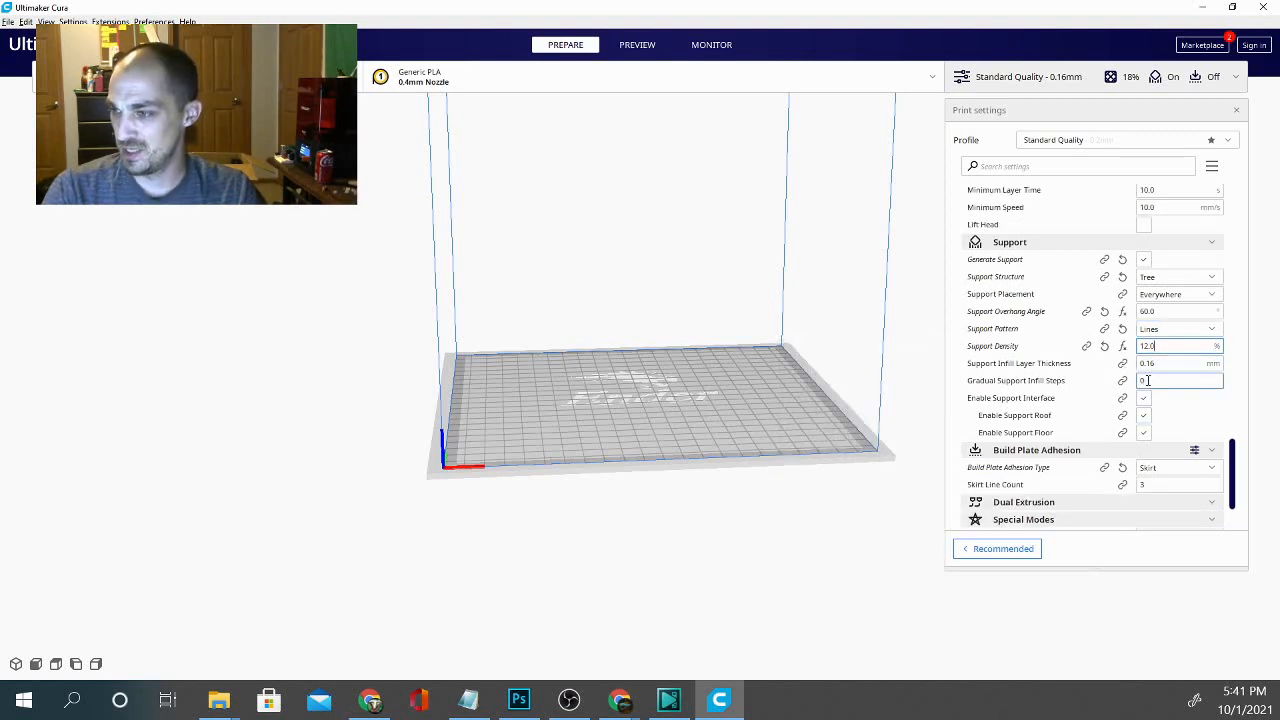
mouse_move(1180, 363)
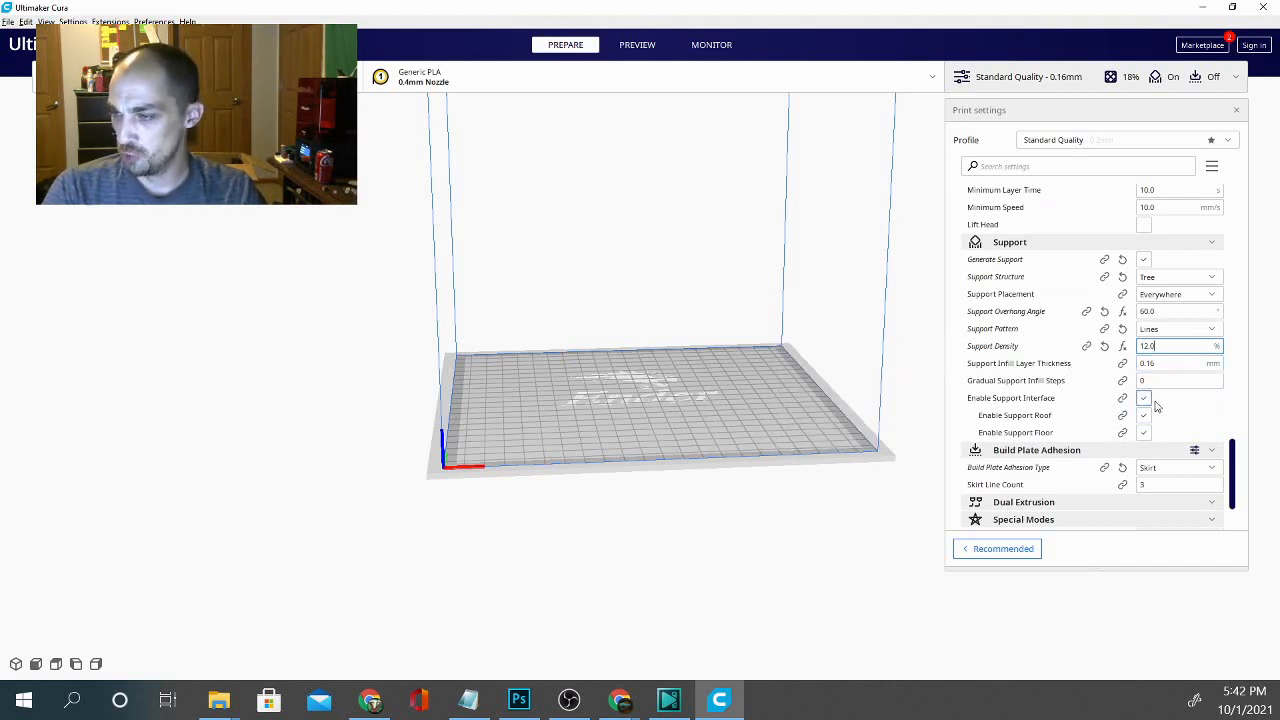
scroll(down, 3)
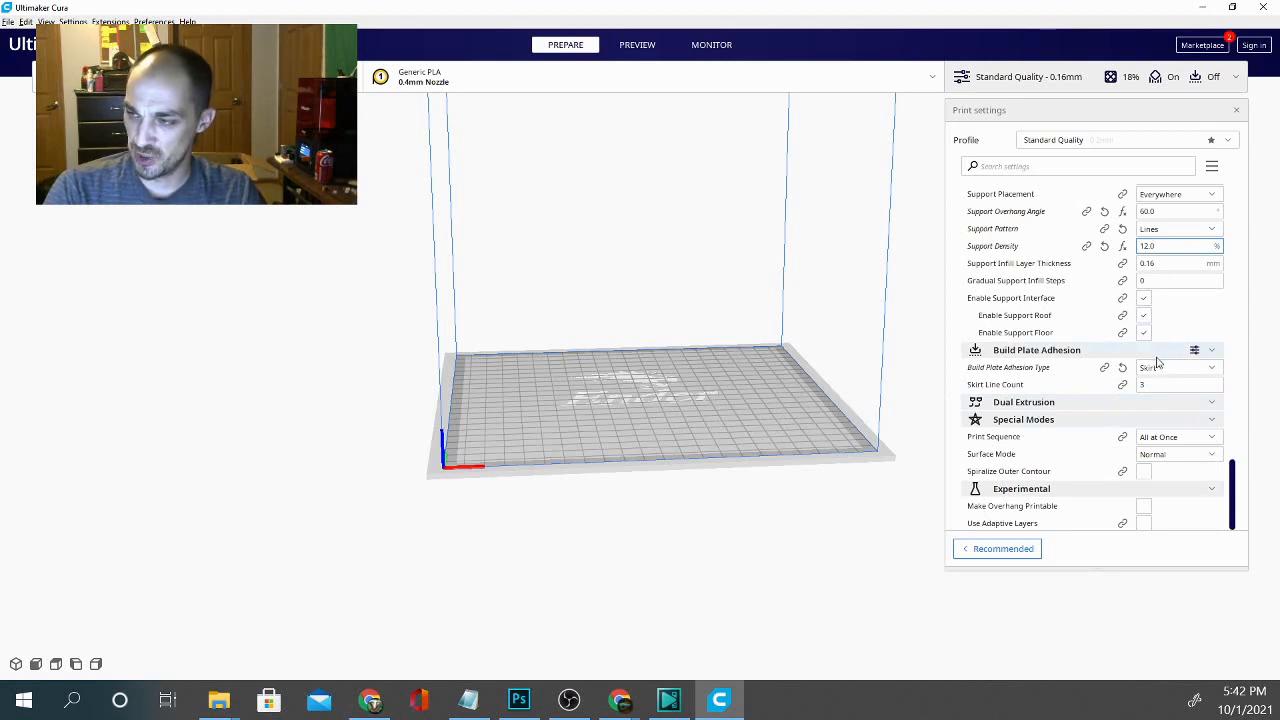
mouse_move(1170, 367)
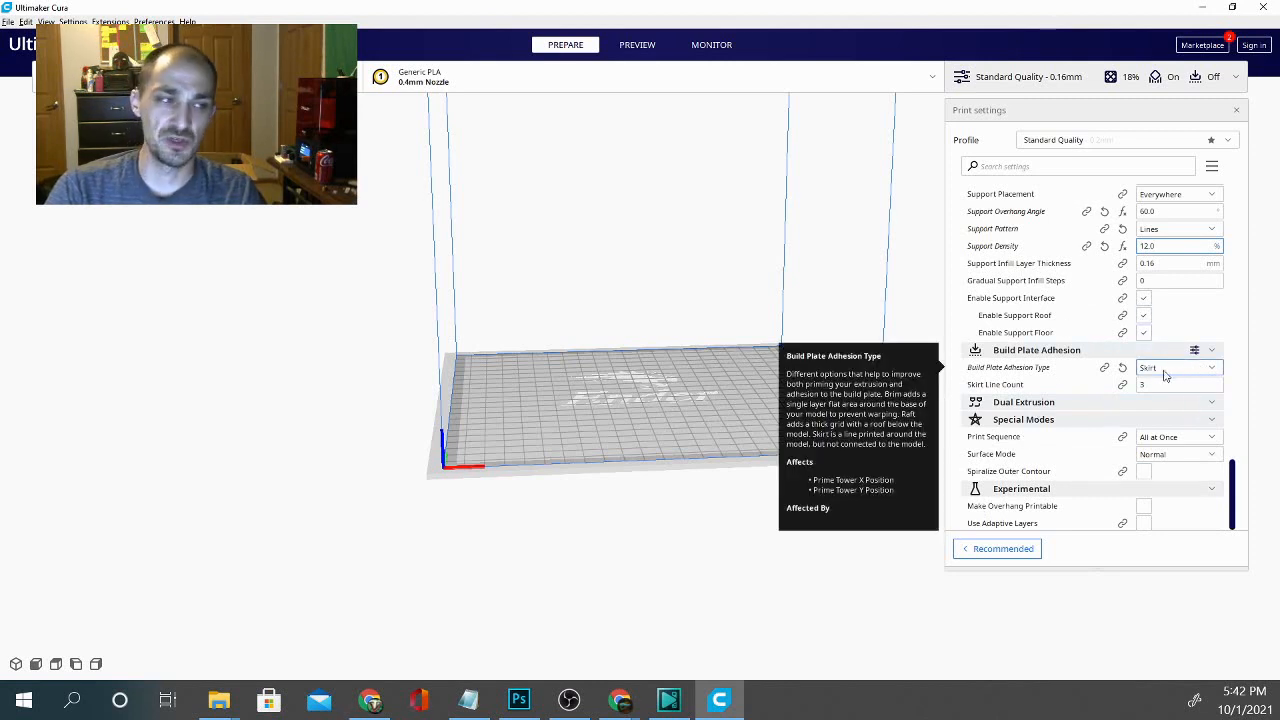
mouse_move(893, 439)
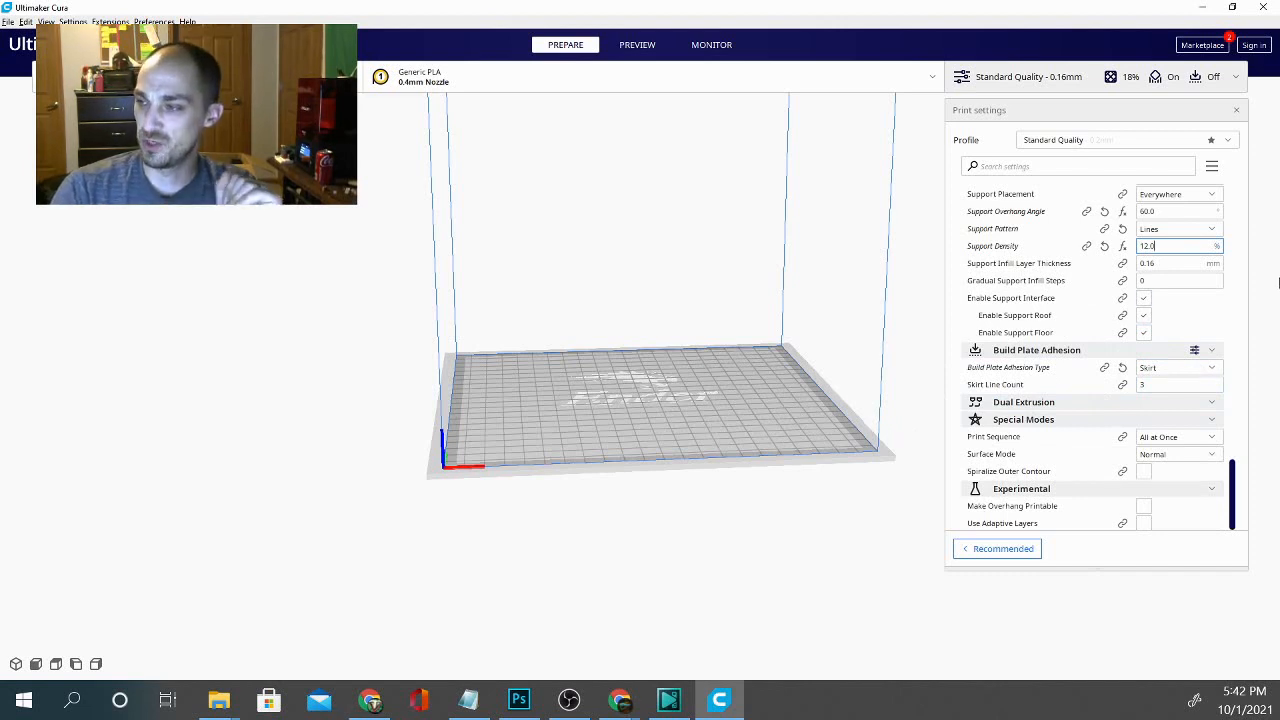
mouse_move(1178, 367)
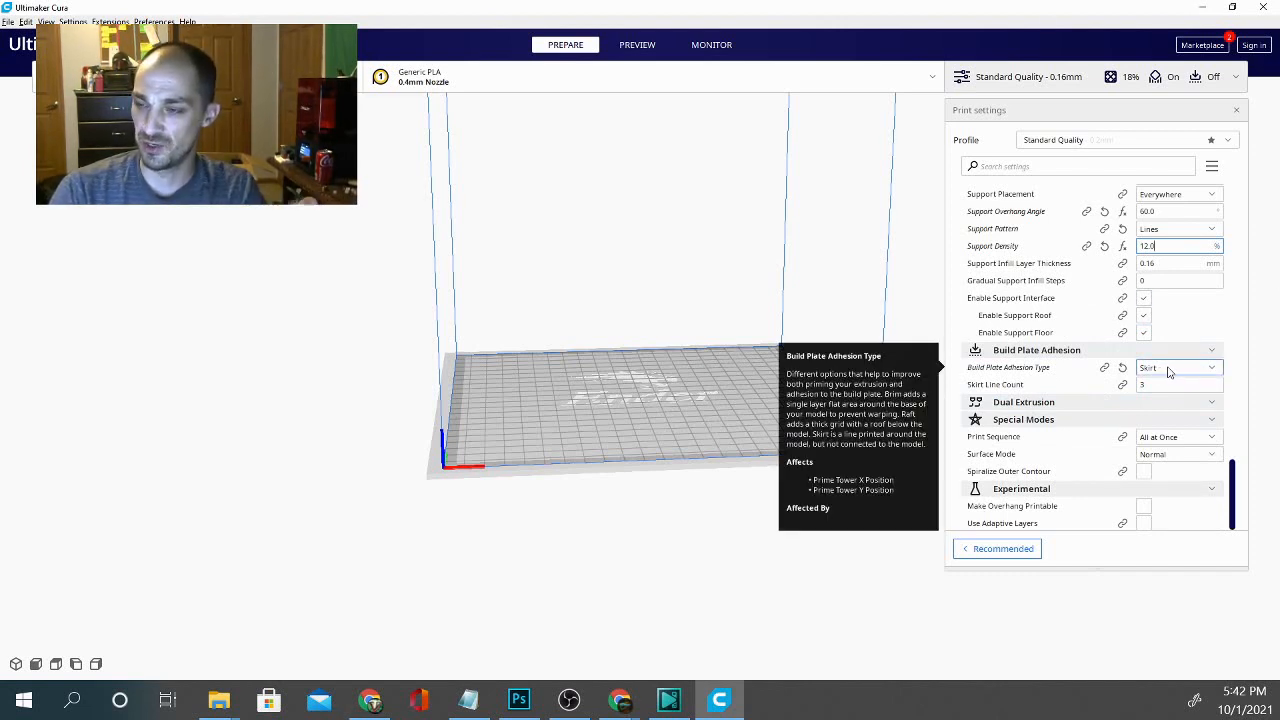
mouse_move(1193, 446)
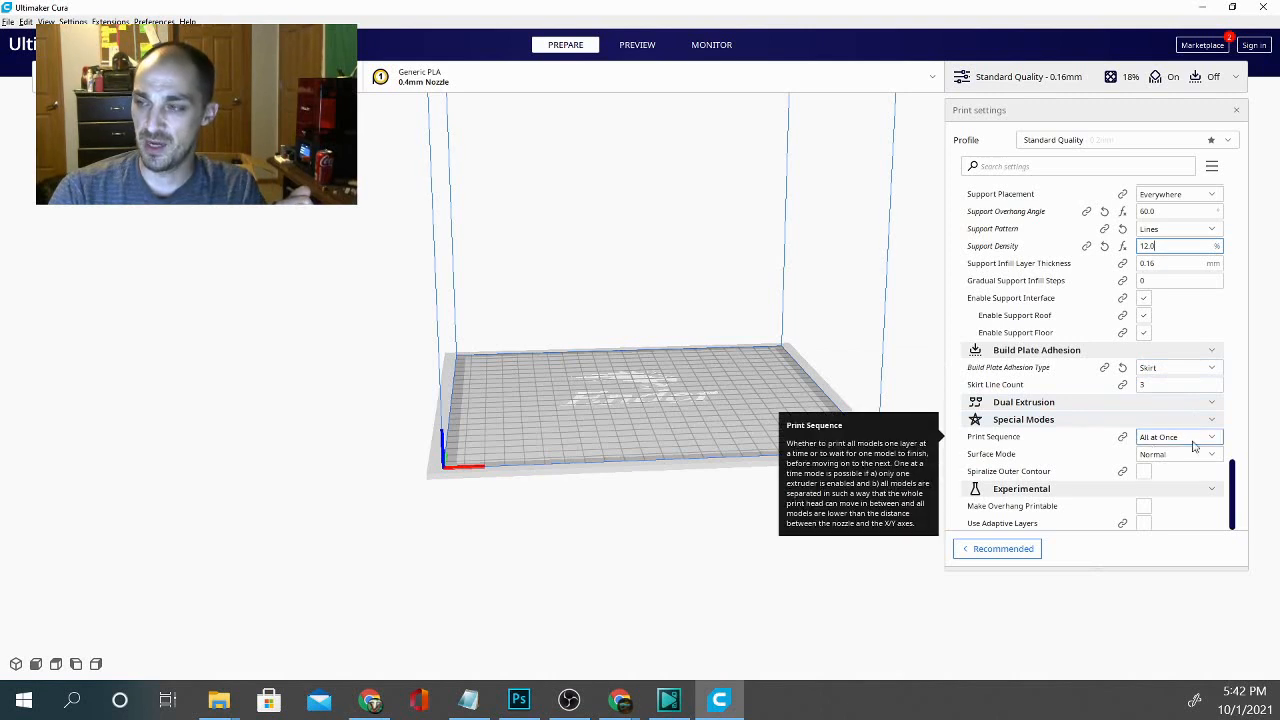
mouse_move(527, 211)
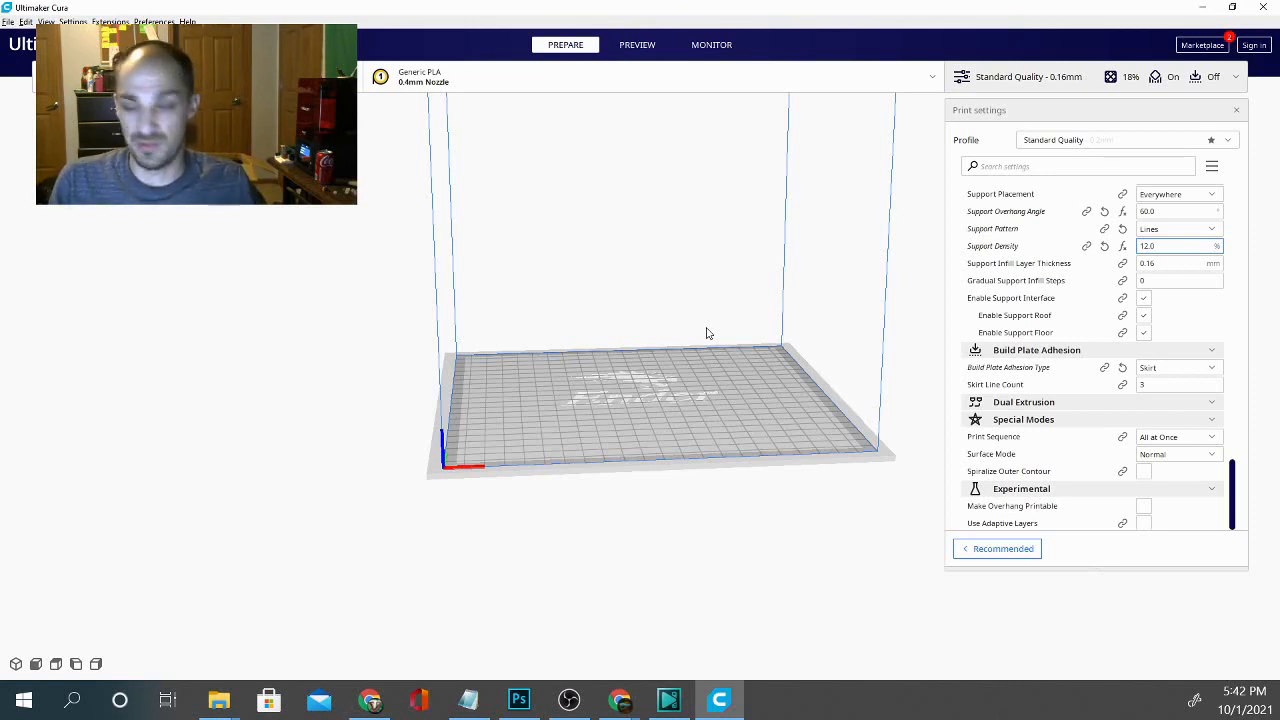
mouse_move(524, 326)
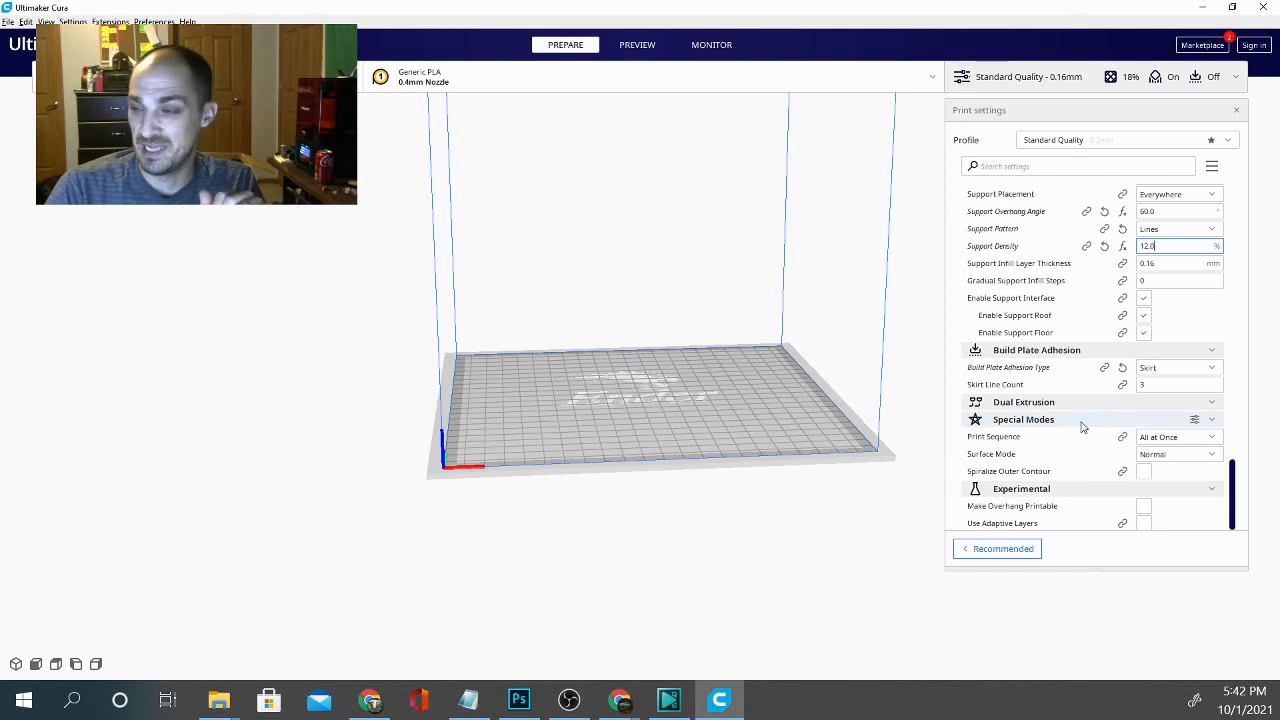
mouse_move(520, 255)
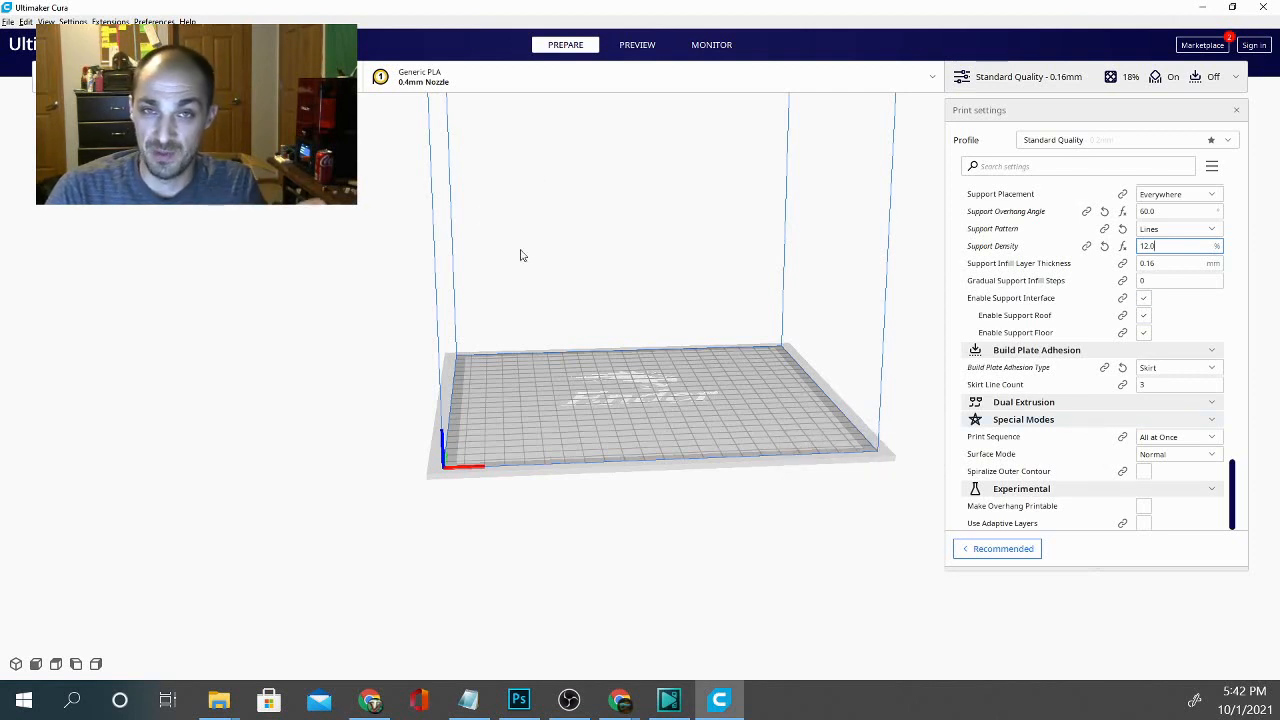
mouse_move(665, 239)
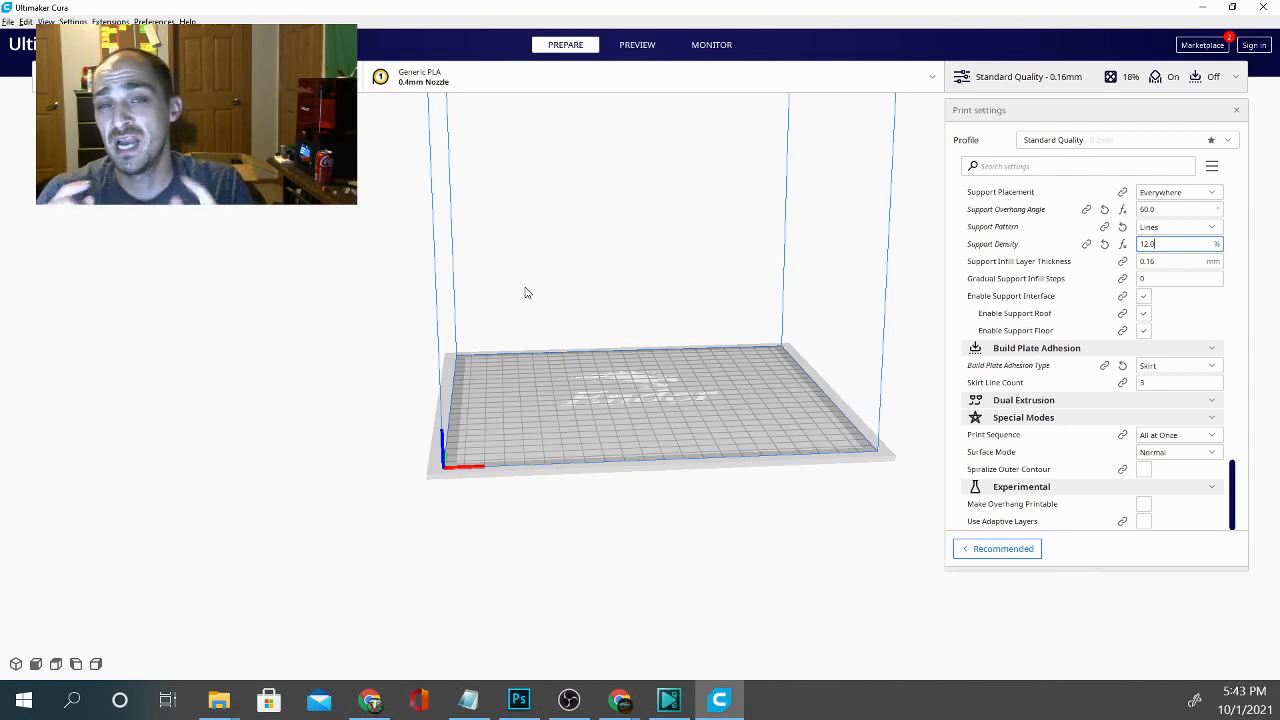
mouse_move(407, 249)
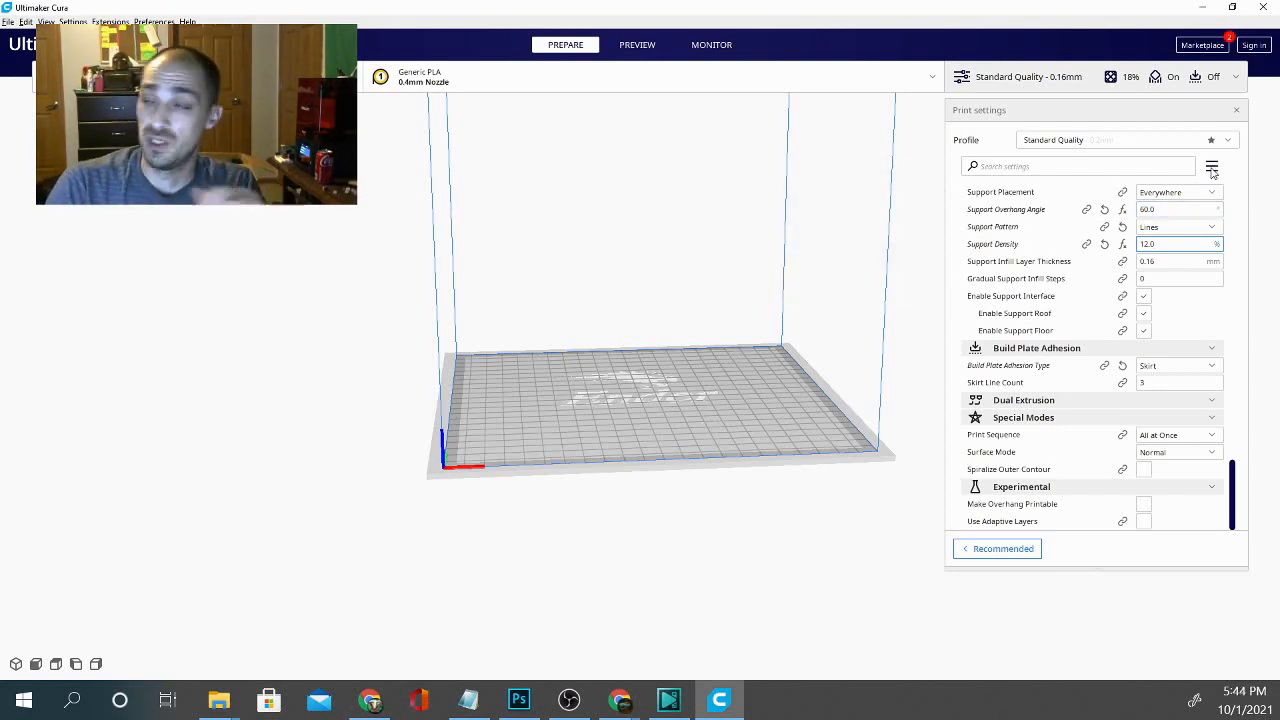
Show the setting visibility presets menu beside the search field
click(1211, 166)
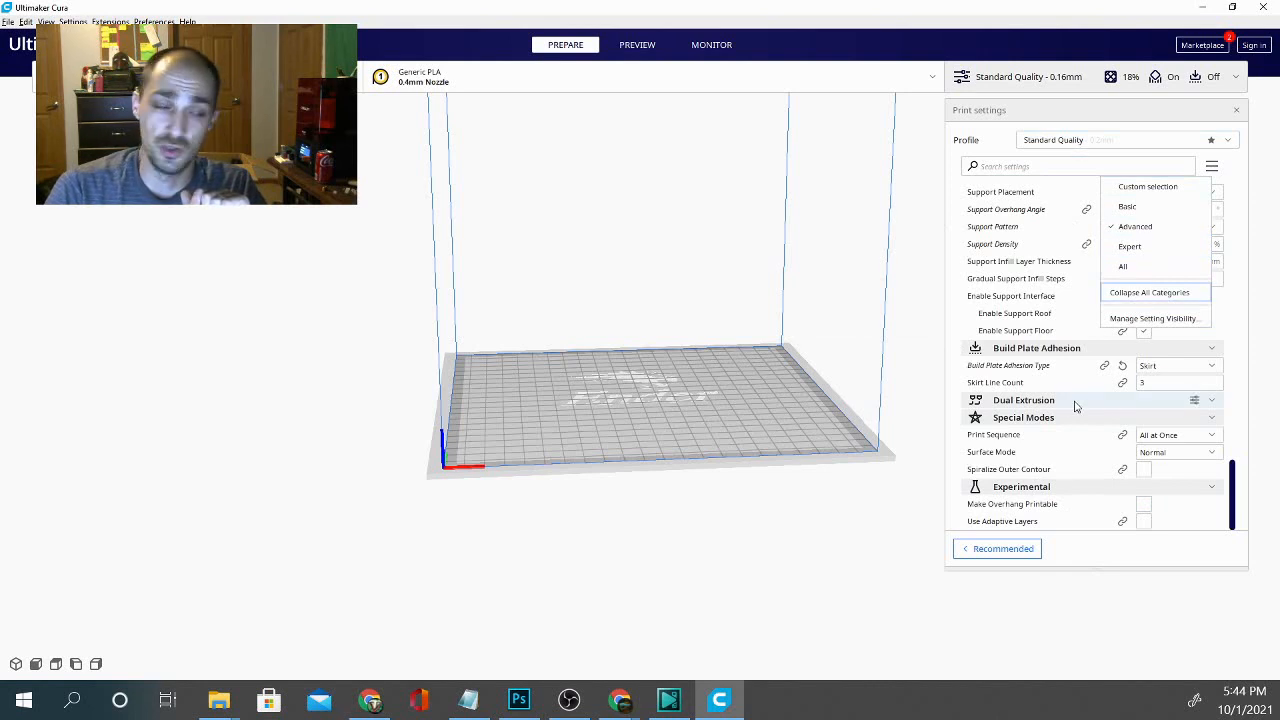
mouse_move(954, 467)
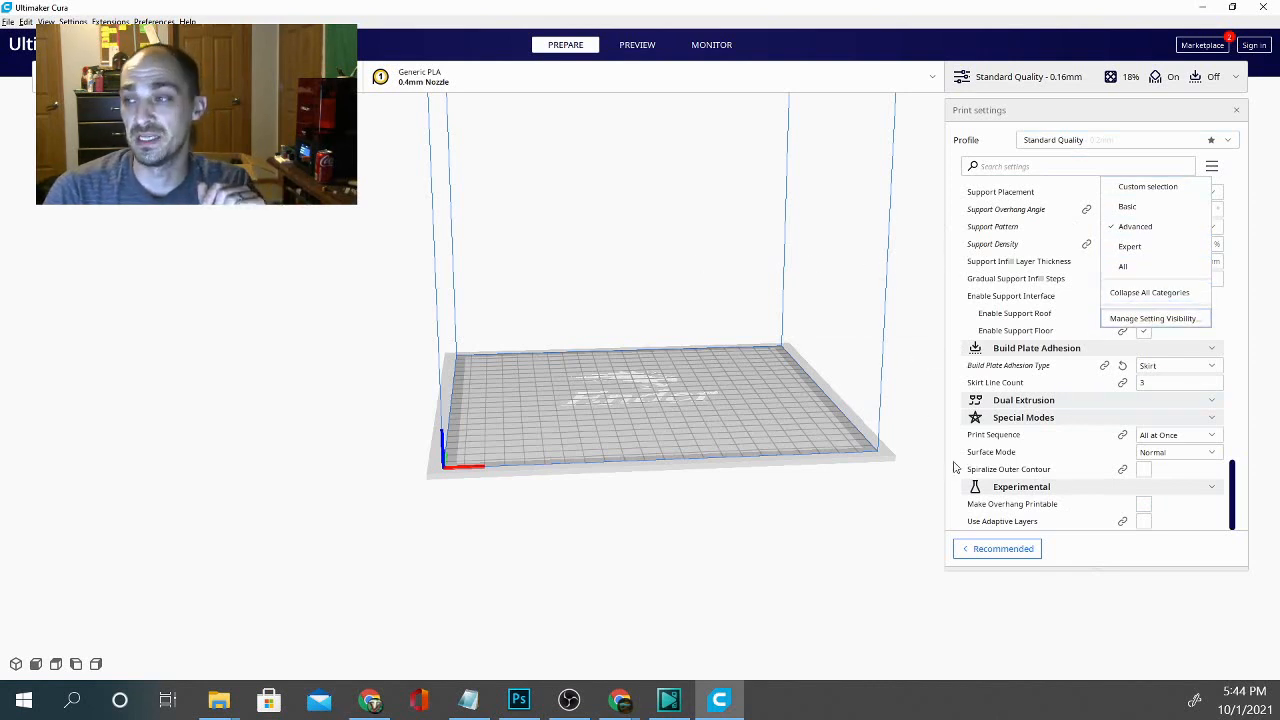
mouse_move(653, 337)
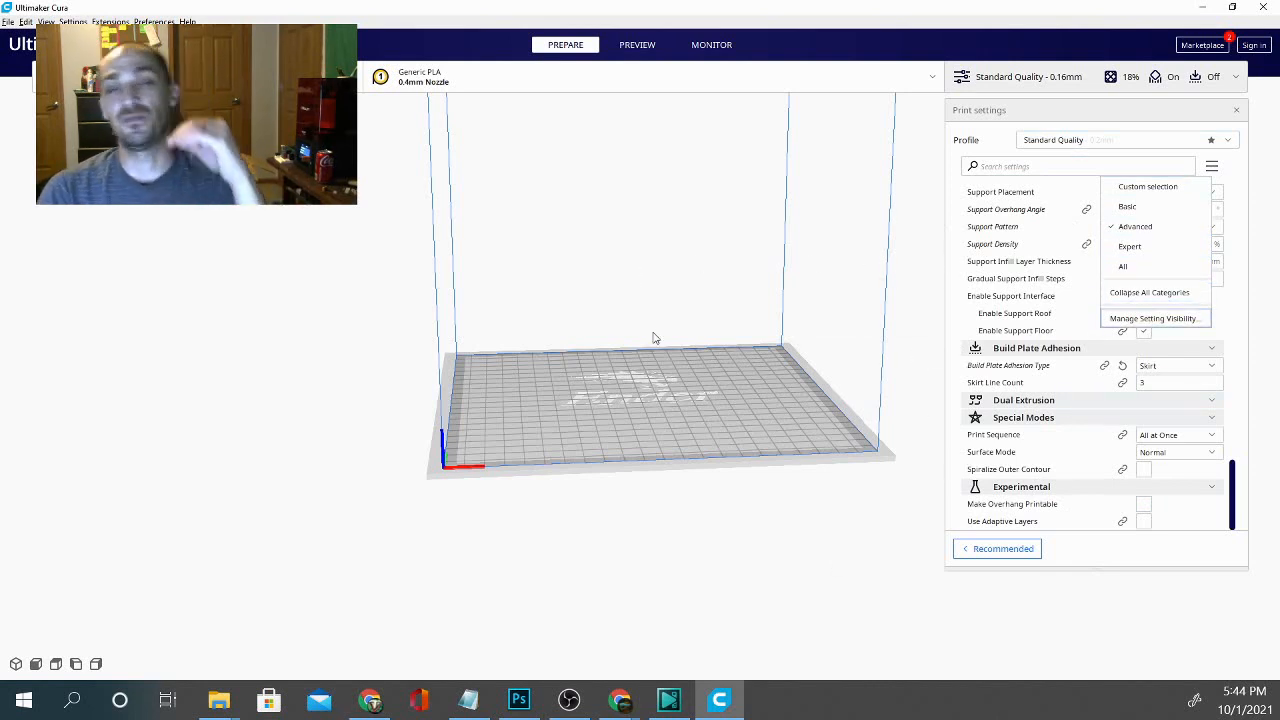
mouse_move(790, 475)
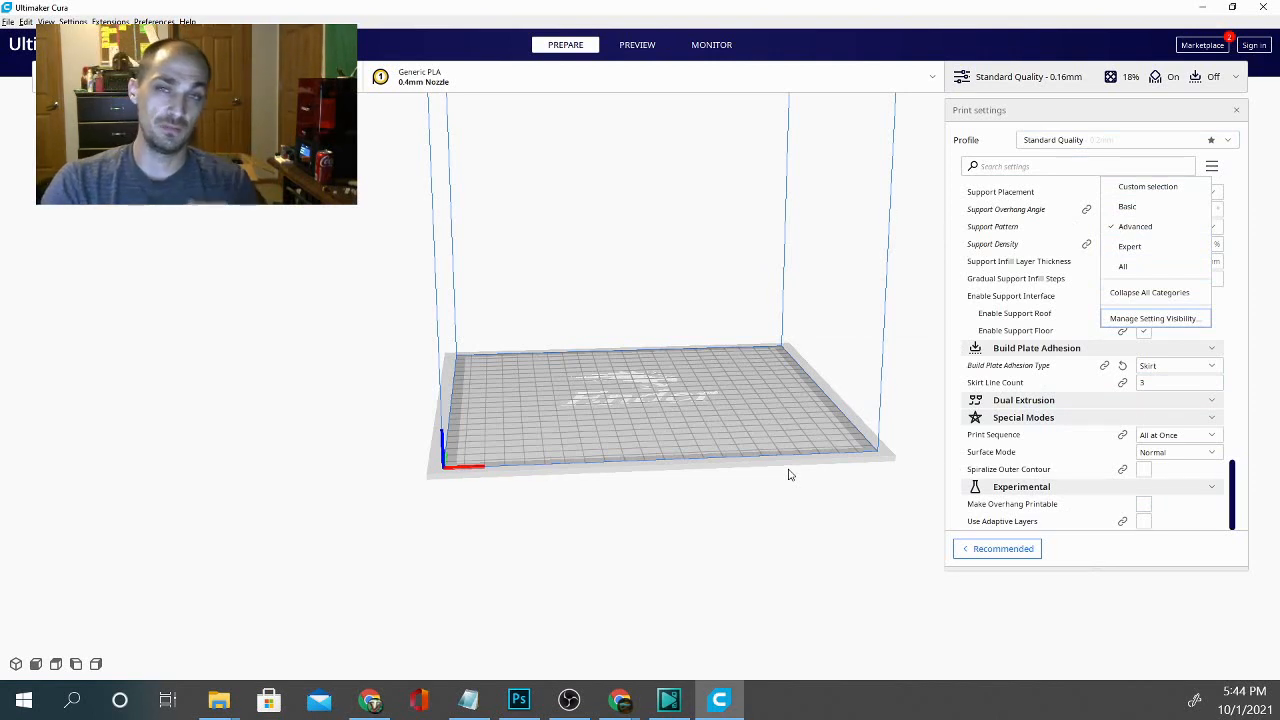